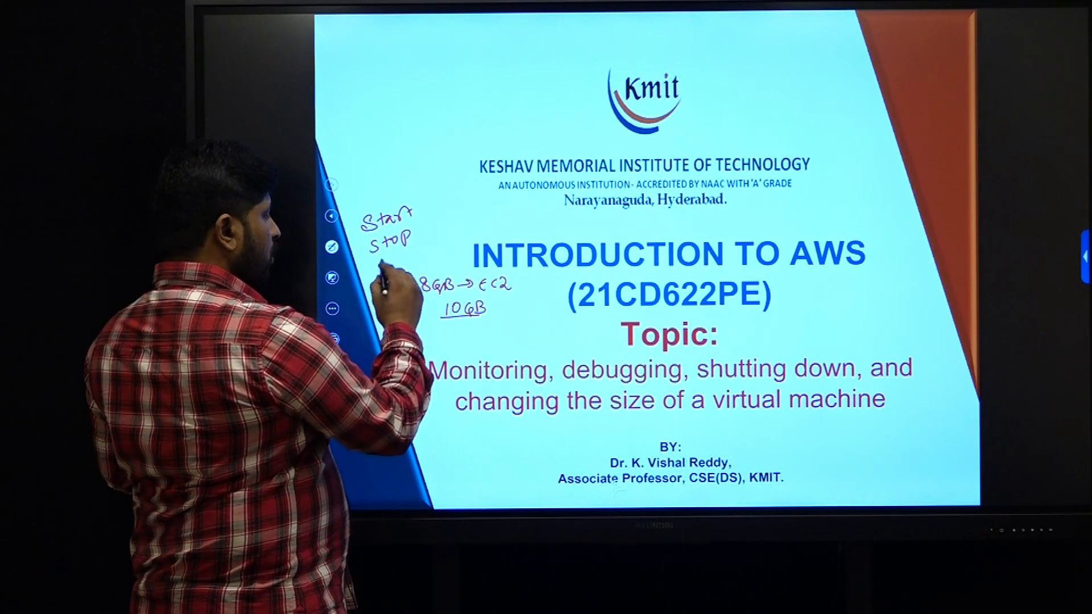
Handwrite Start, Stop, Terminate and 8GB → EC2, 10GB notes on the title slide
{"action": "type", "text": "Terminate."}
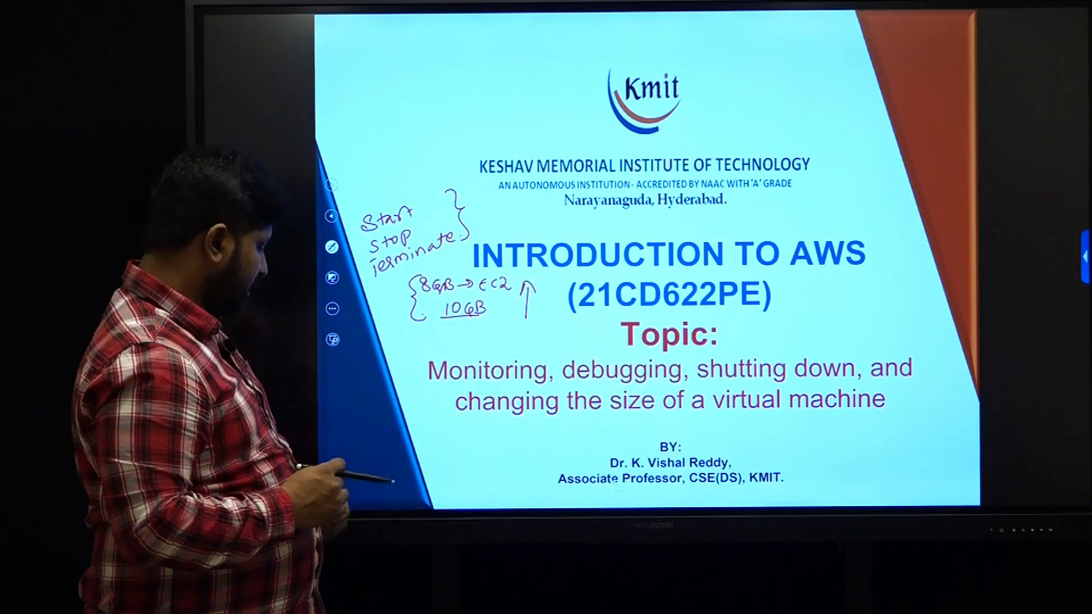
{"action": "key", "text": "escape"}
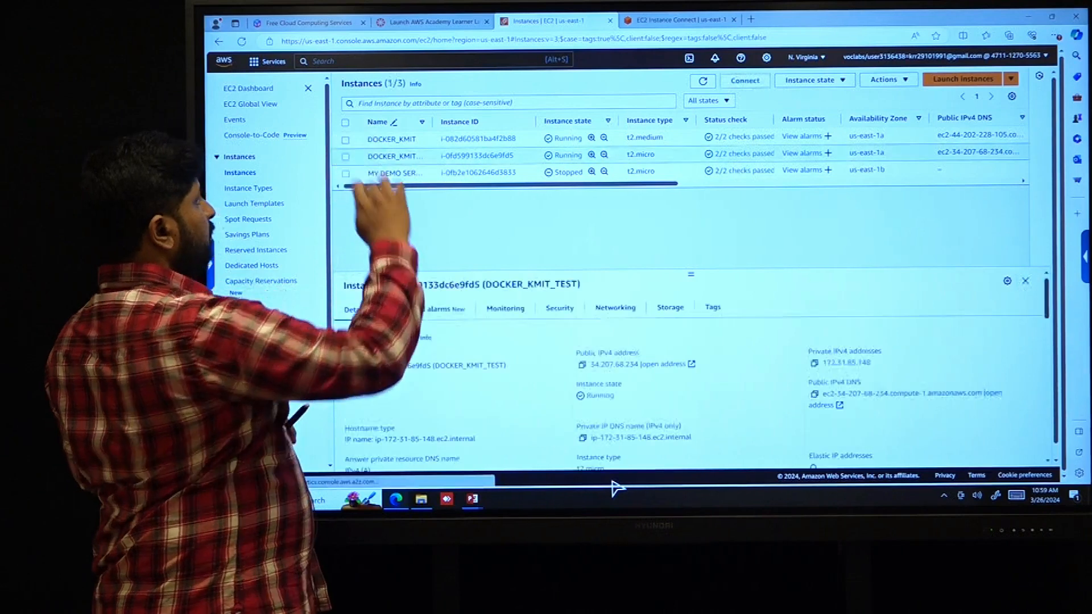
Select DOCKER_KMIT_TEST and scroll through its Monitoring metric graphs
{"action": "left_click", "coordinate": [345, 155]}
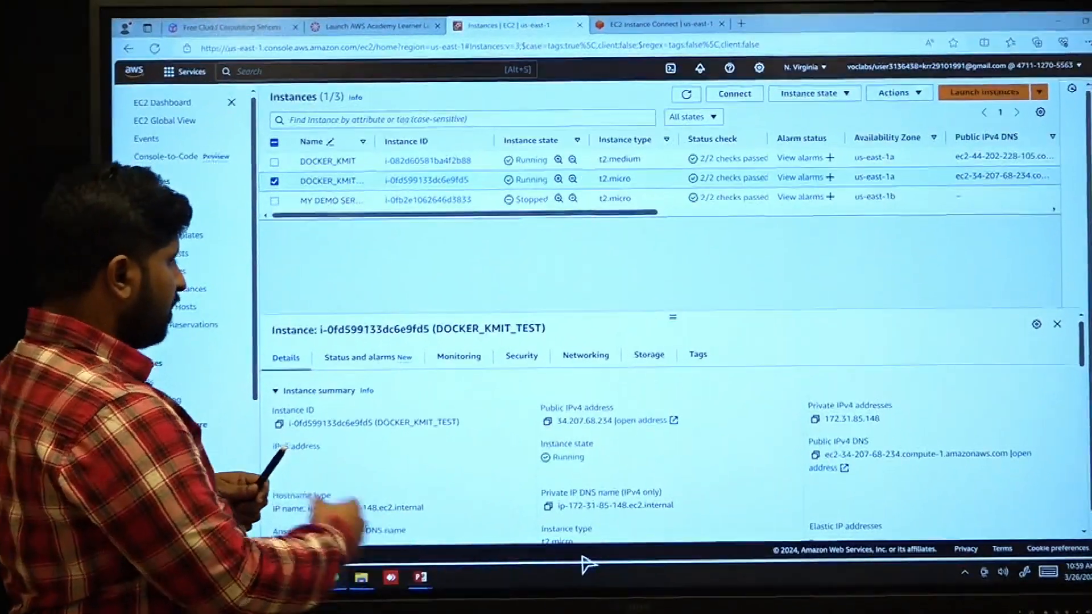
{"action": "left_click", "coordinate": [413, 382]}
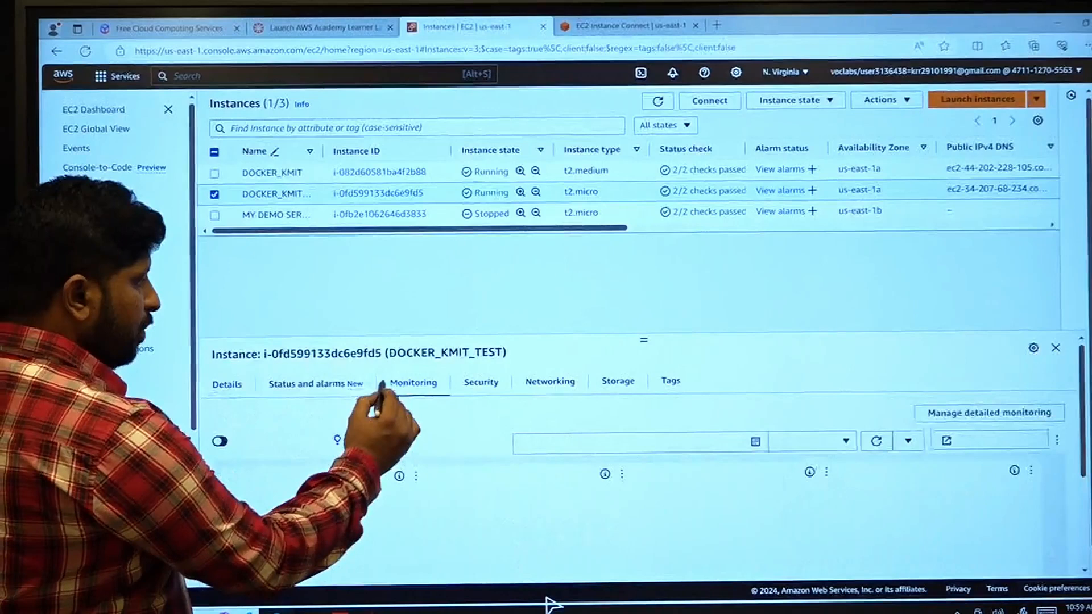
{"action": "left_click", "coordinate": [412, 382]}
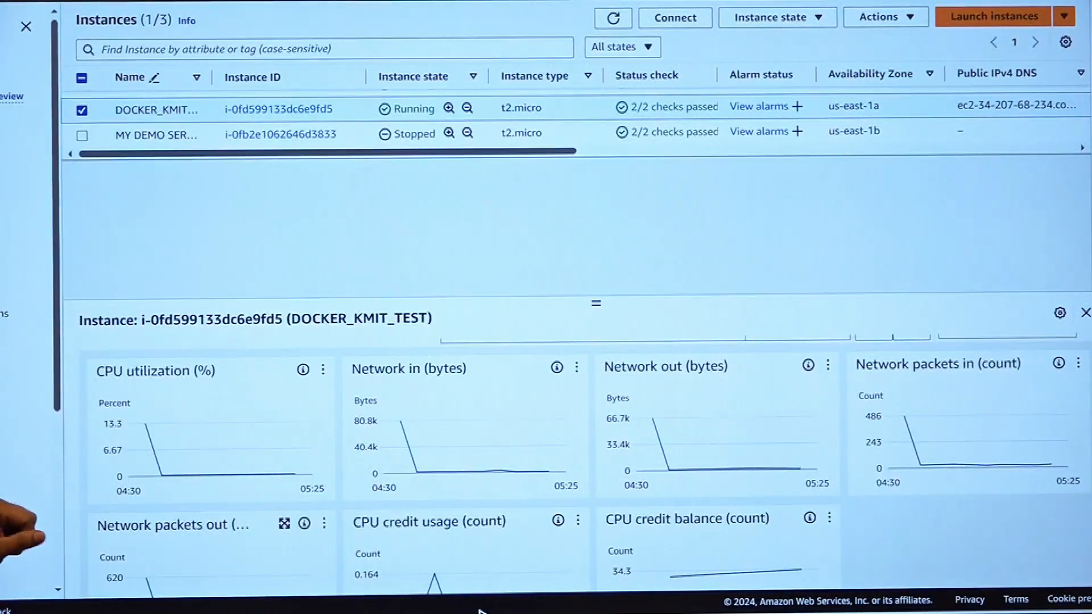
{"action": "scroll", "scroll_direction": "down", "scroll_amount": 3}
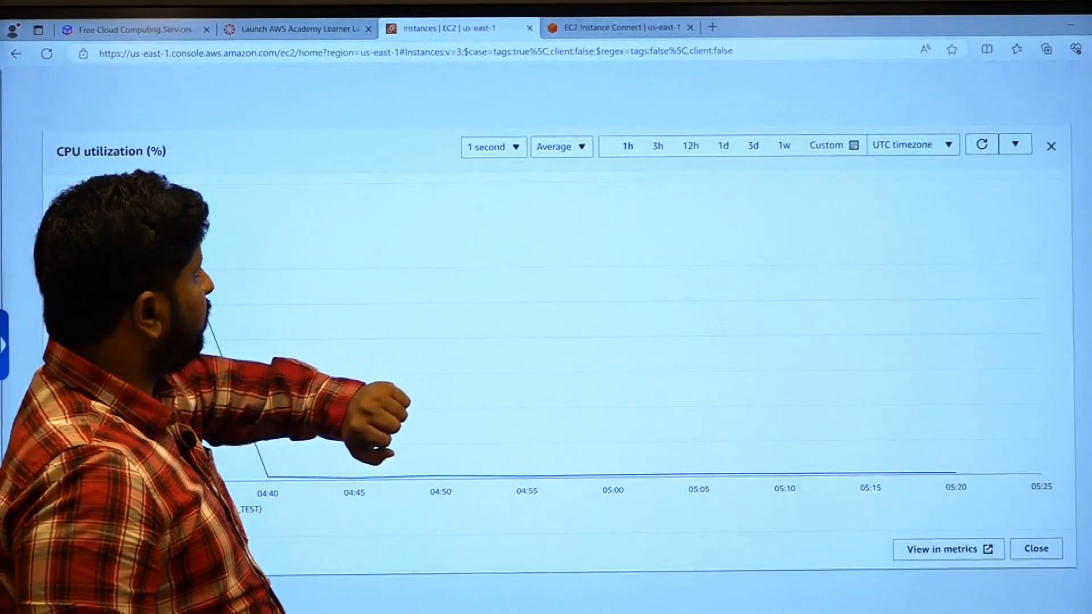
Change the CPU utilization chart period to 1 minute, then 1 day, then 7 days
{"action": "left_click", "coordinate": [488, 147]}
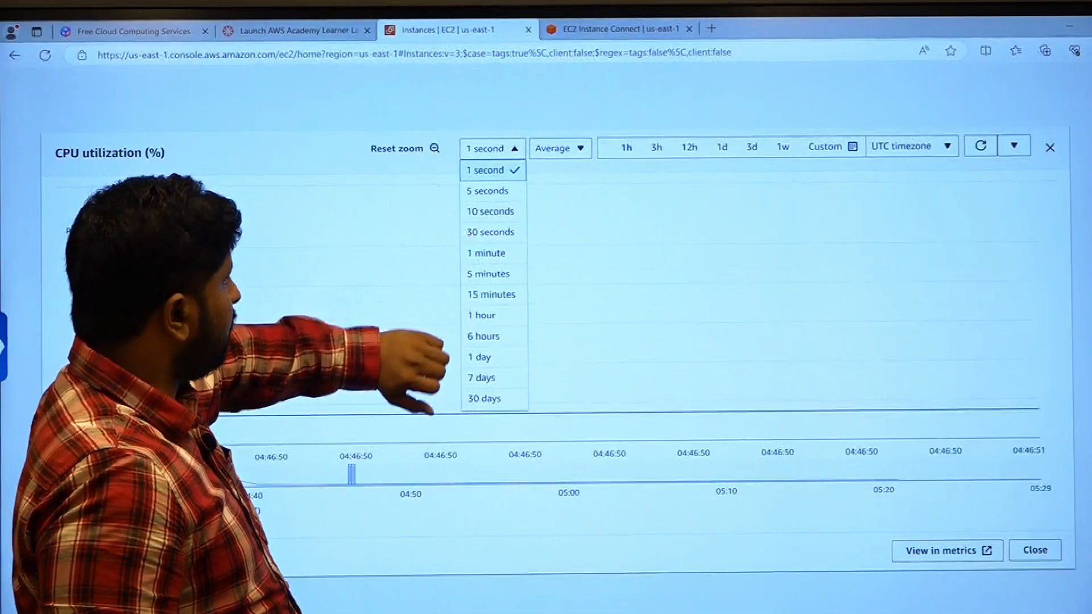
{"action": "left_click", "coordinate": [485, 252]}
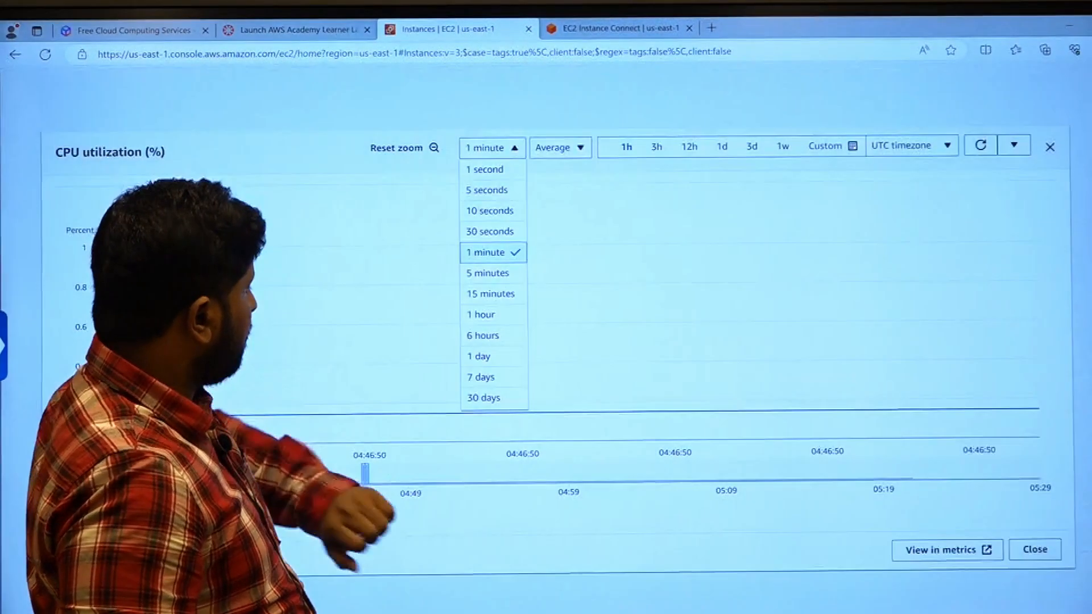
{"action": "left_click", "coordinate": [478, 356]}
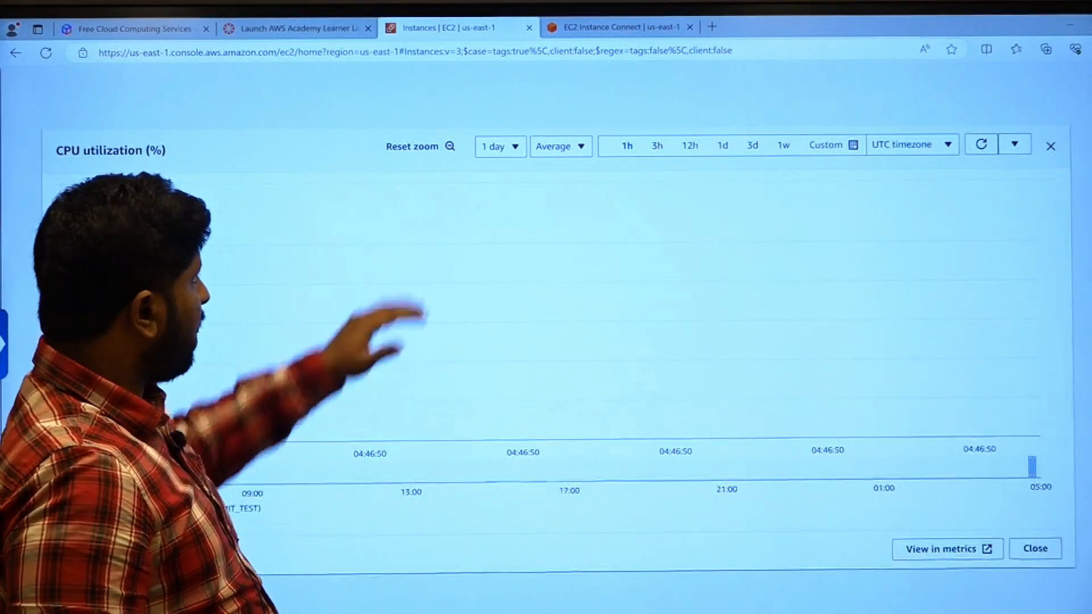
{"action": "left_click", "coordinate": [494, 145]}
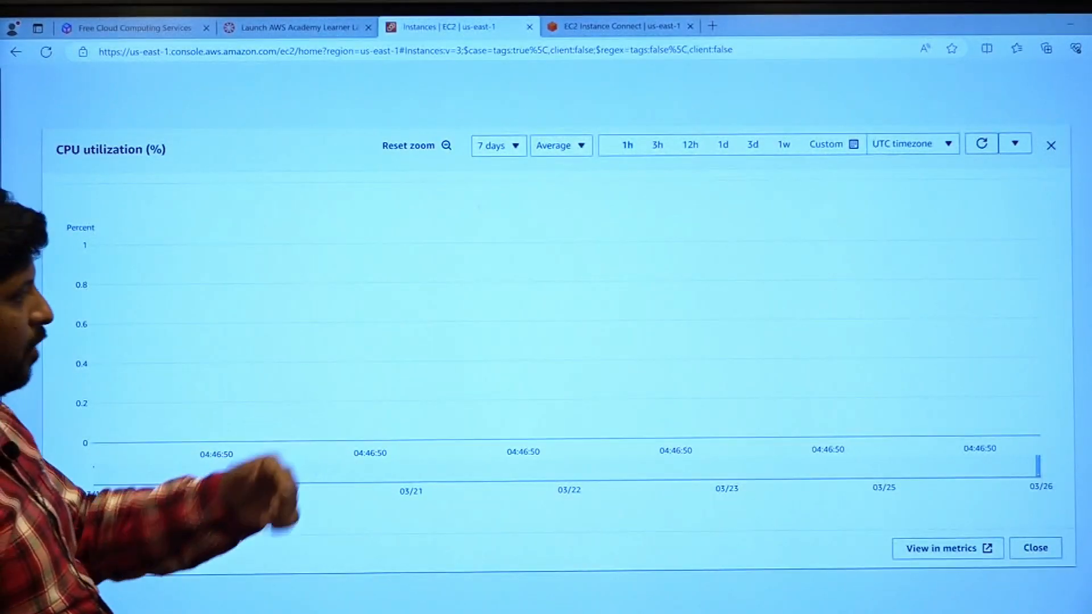
{"action": "left_click", "coordinate": [495, 145]}
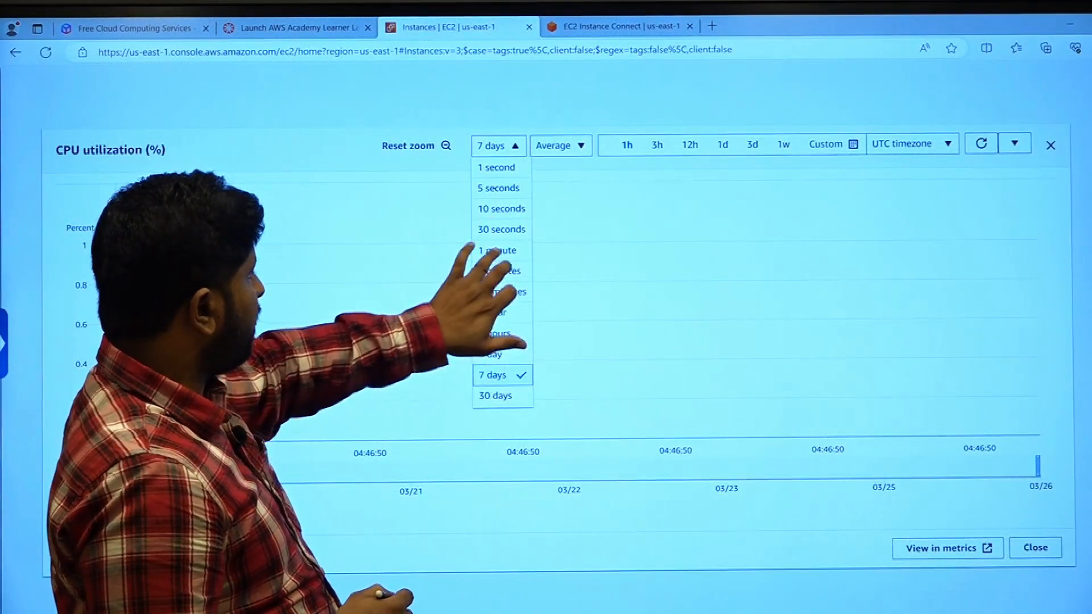
{"action": "left_click", "coordinate": [496, 250]}
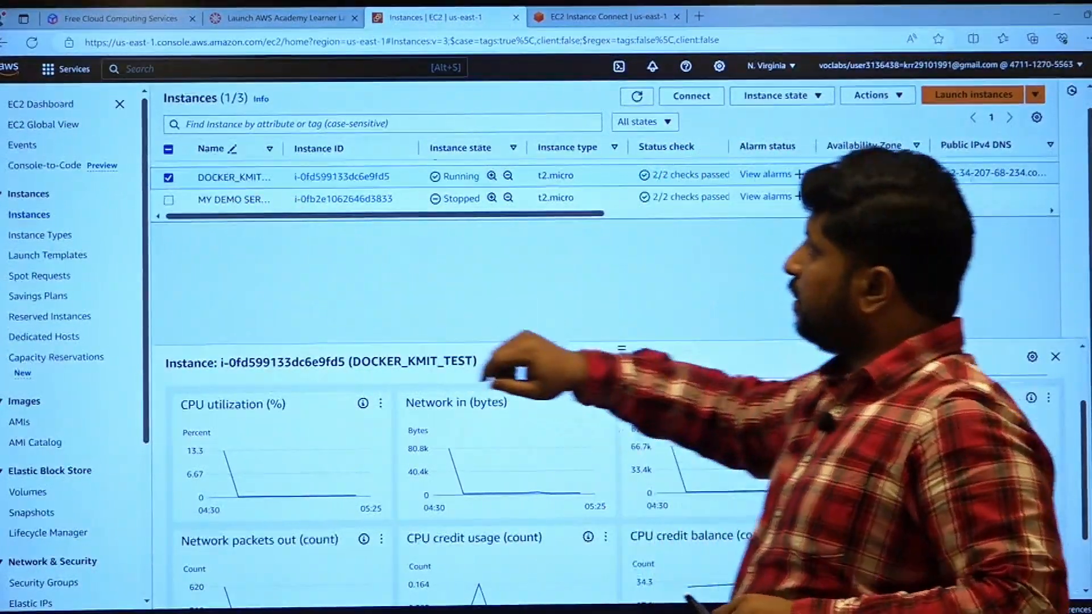
Open DOCKER_KMIT_TEST's system log from Actions > Monitor and troubleshoot and scroll through it
{"action": "left_click", "coordinate": [873, 97]}
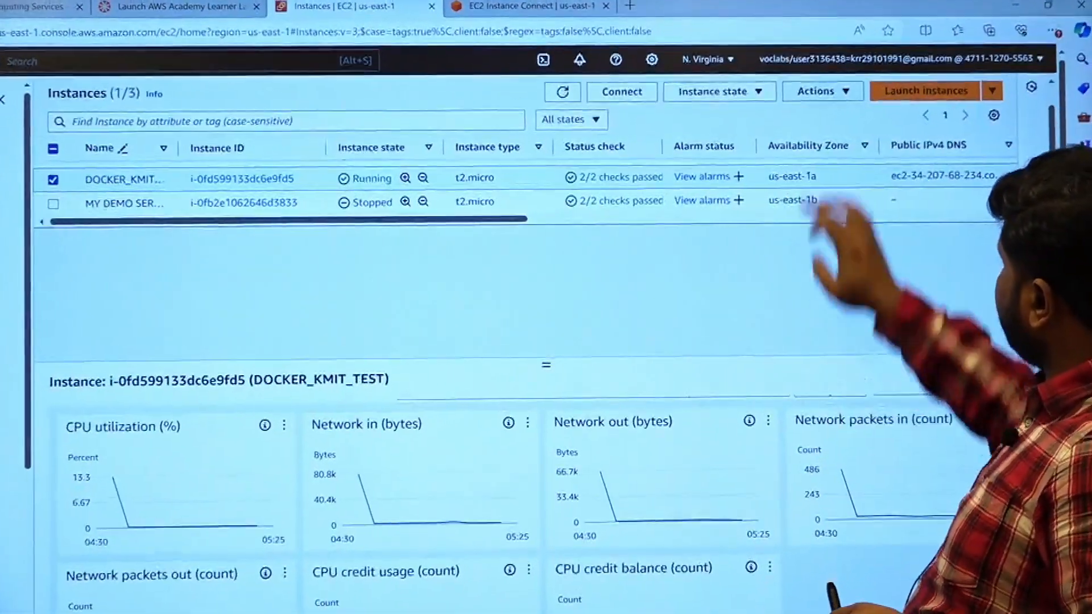
{"action": "left_click", "coordinate": [821, 96]}
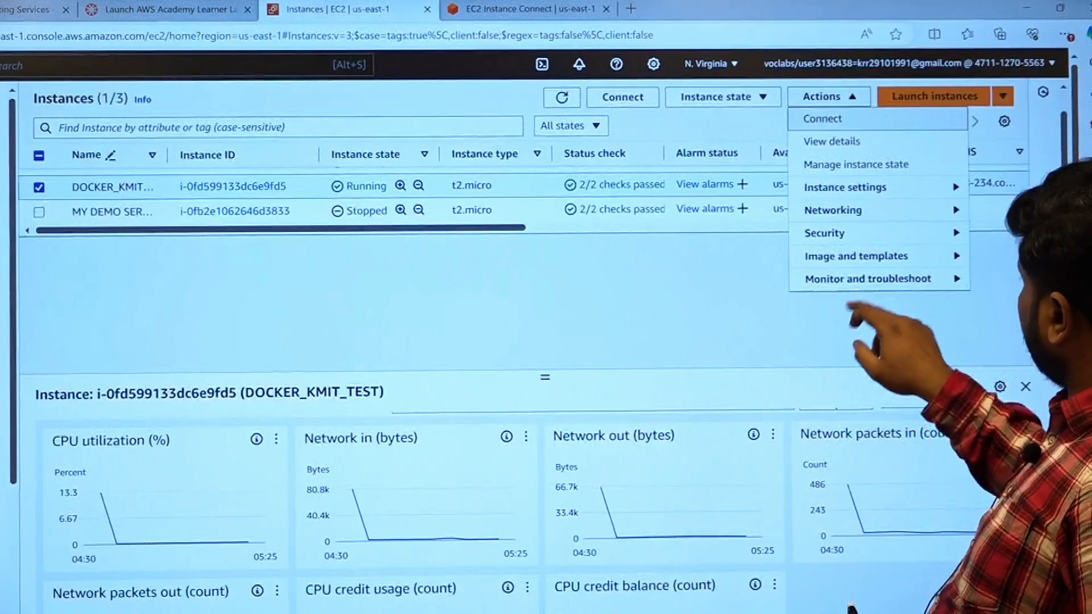
{"action": "left_click", "coordinate": [867, 279]}
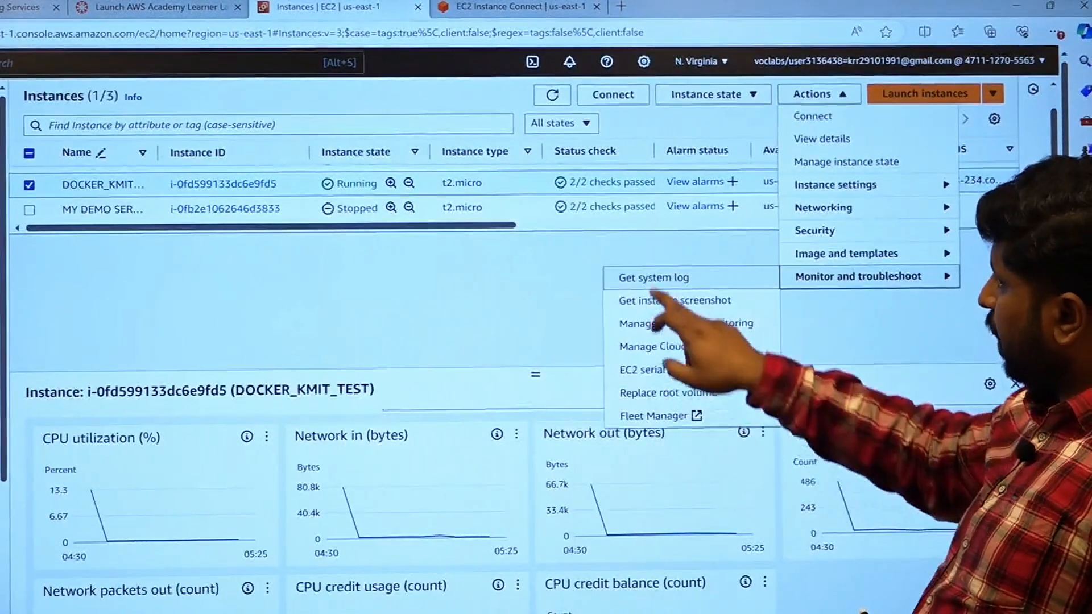
{"action": "left_click", "coordinate": [652, 277]}
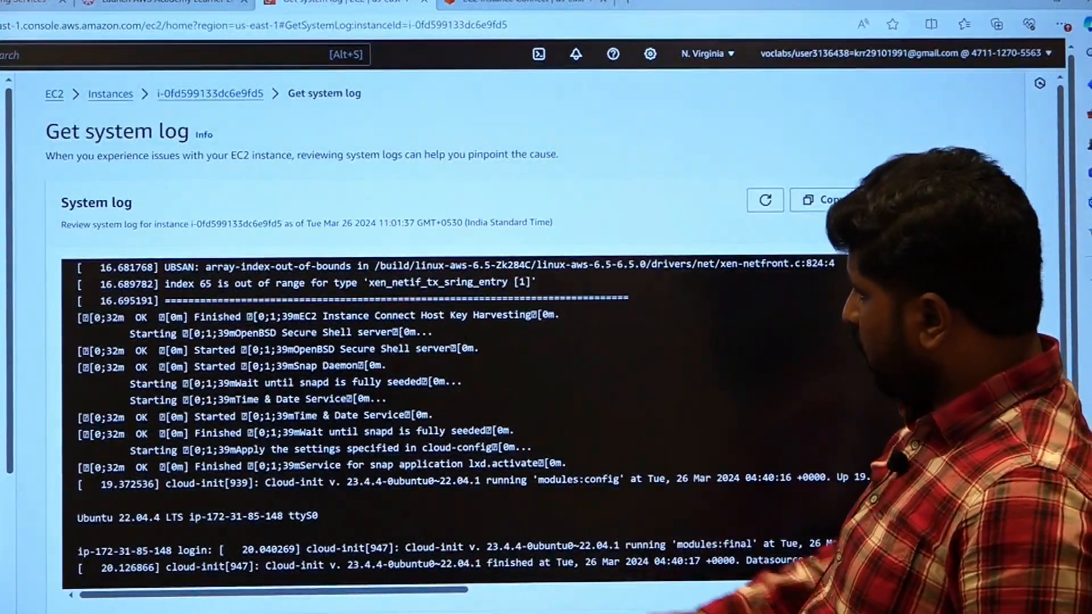
{"action": "scroll", "scroll_direction": "down", "scroll_amount": 3}
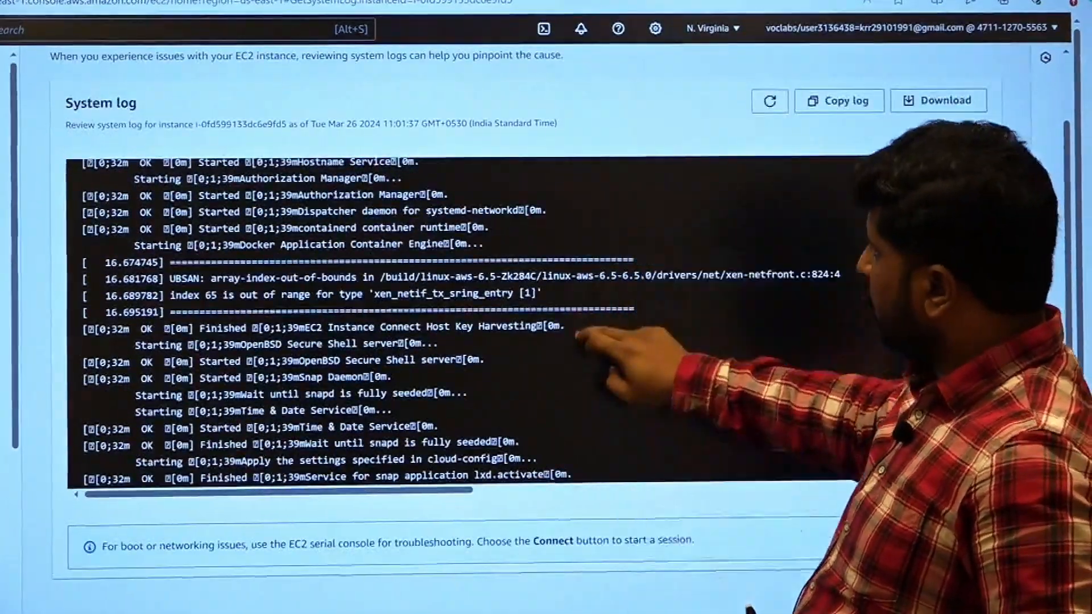
{"action": "scroll", "scroll_direction": "down", "scroll_amount": 3}
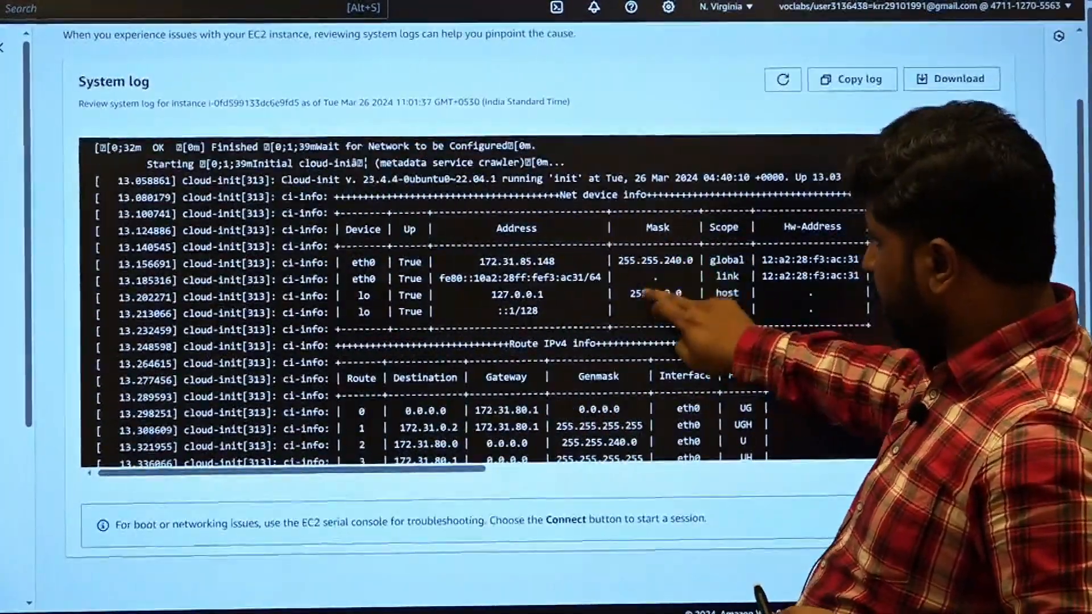
{"action": "scroll", "scroll_direction": "down", "scroll_amount": 3}
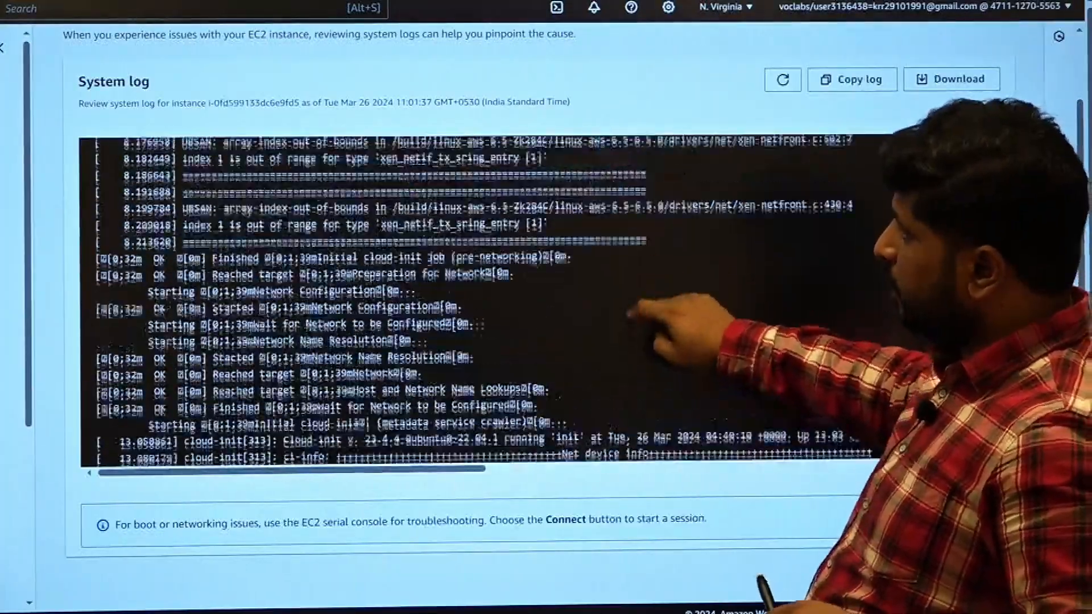
{"action": "scroll", "scroll_direction": "down", "scroll_amount": 3}
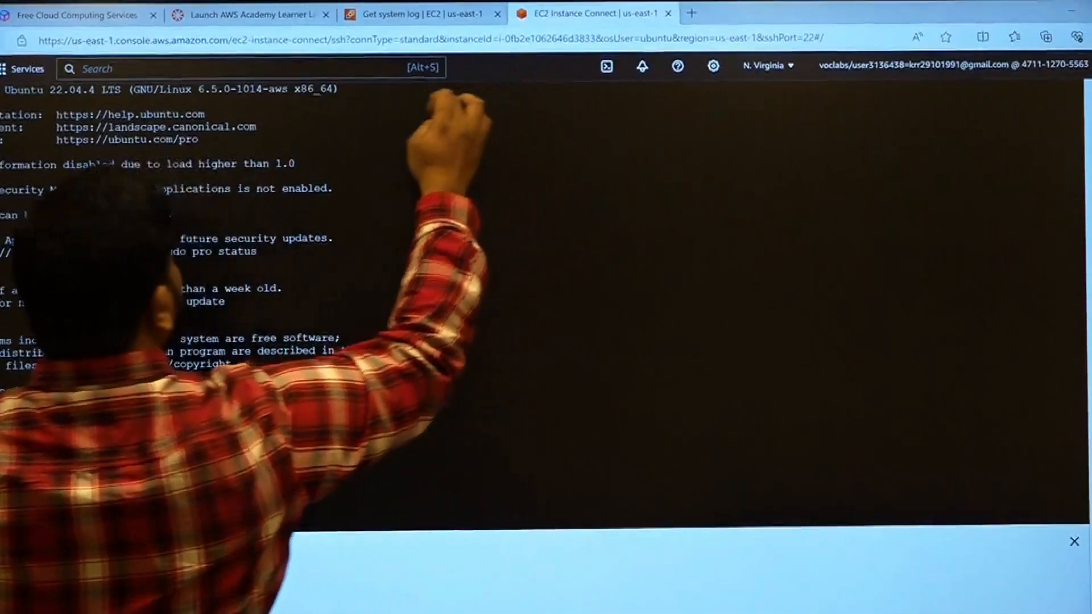
Back in the Instances list, select DOCKER_KMIT and confirm stopping it
{"action": "left_click", "coordinate": [418, 31]}
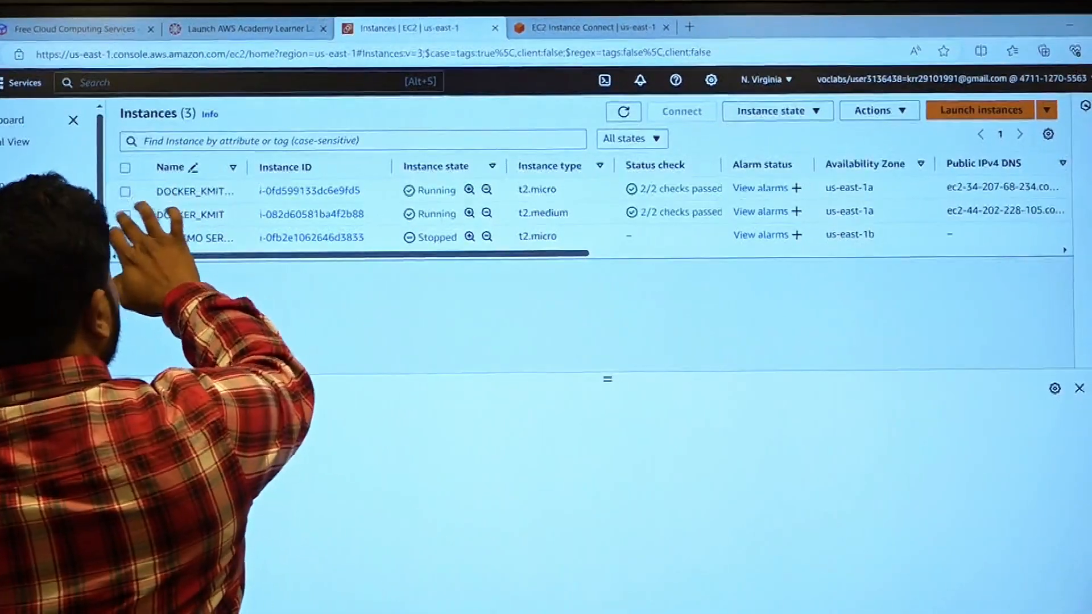
{"action": "left_click", "coordinate": [107, 216]}
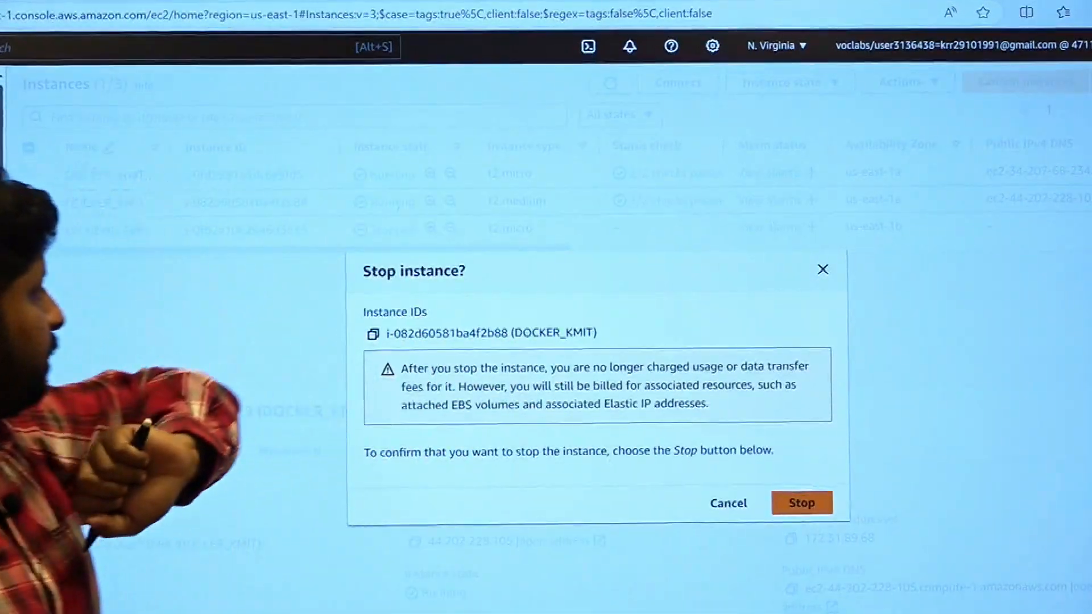
{"action": "left_click", "coordinate": [801, 503]}
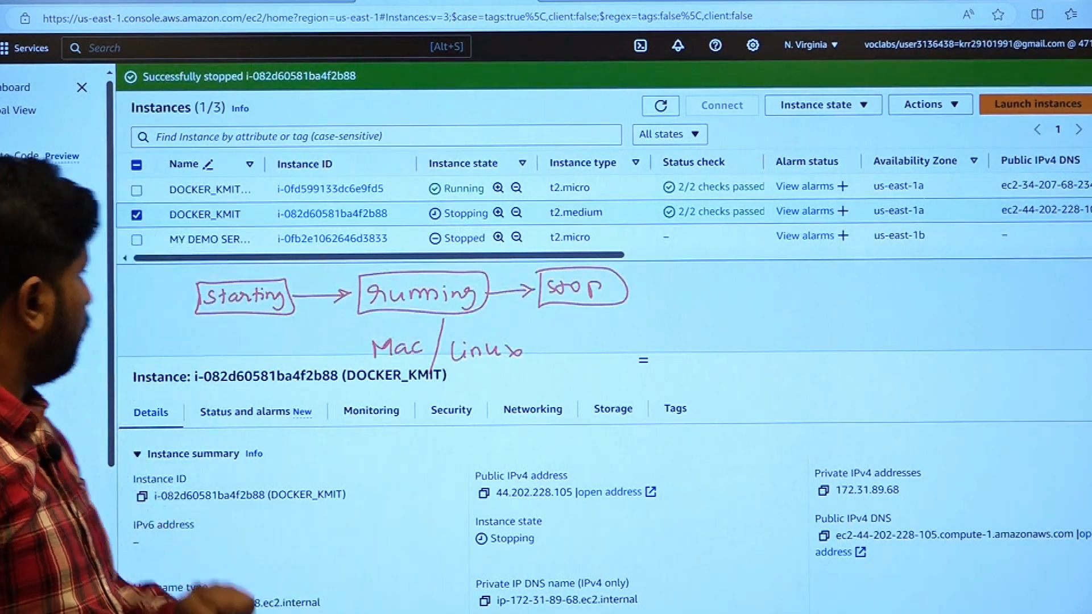
Watch the Instances list as DOCKER_KMIT moves from Stopping to Stopped
{"action": "left_click", "coordinate": [136, 188]}
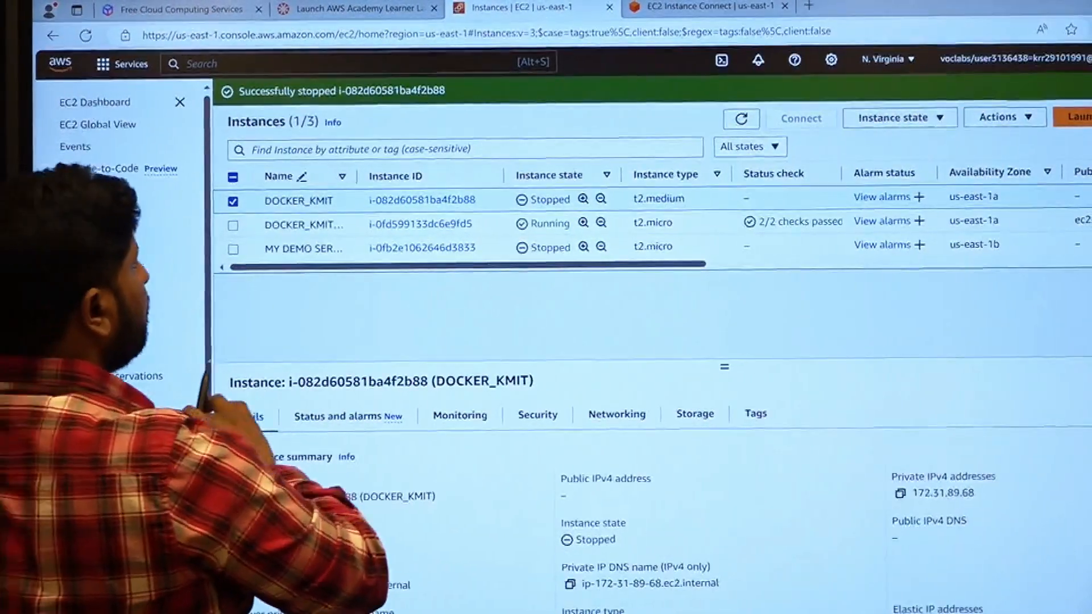
Terminate DOCKER_KMIT, then start MY DEMO SERVER from the Instance state menu
{"action": "left_click", "coordinate": [826, 127]}
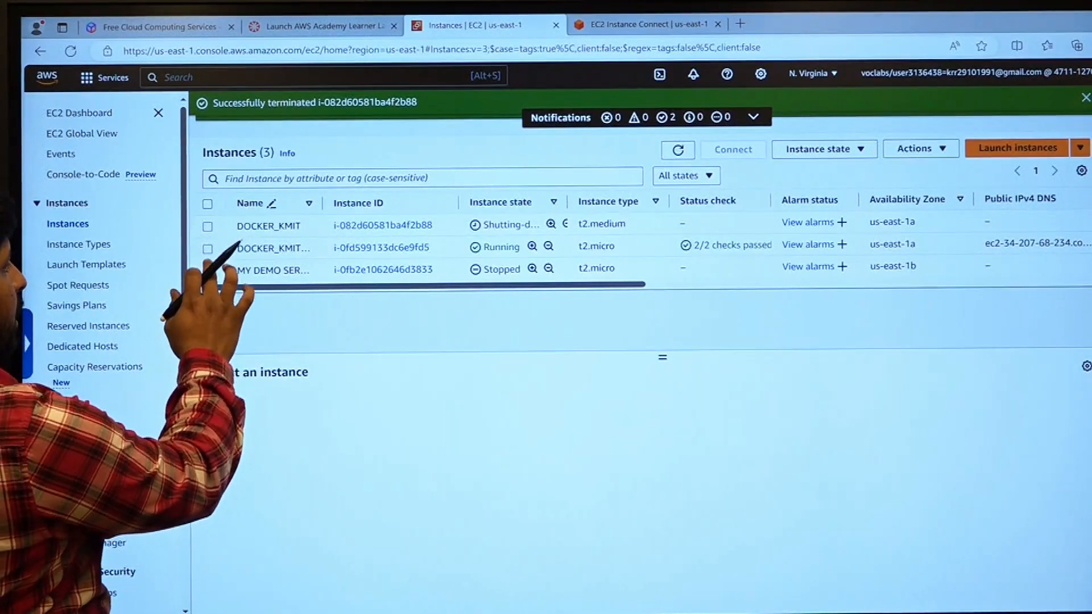
{"action": "left_click", "coordinate": [208, 270]}
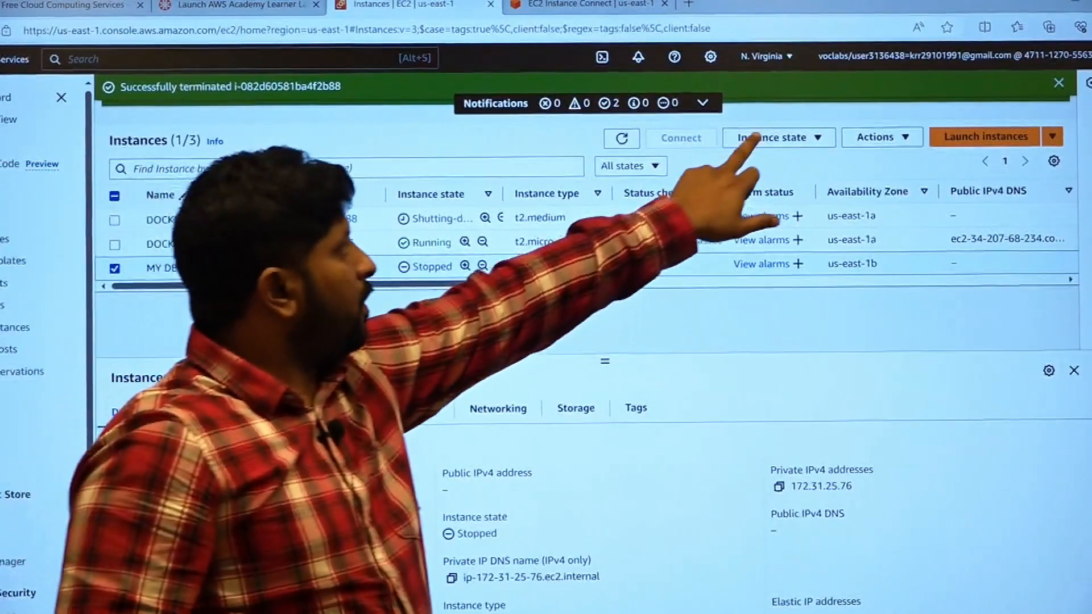
{"action": "left_click", "coordinate": [774, 137]}
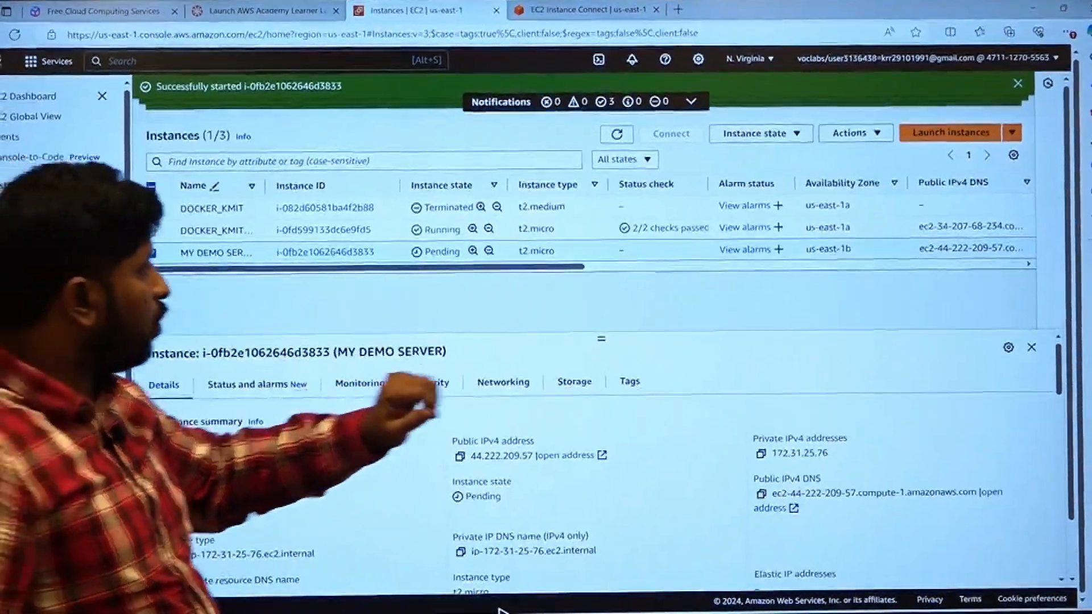
{"action": "left_click", "coordinate": [758, 133]}
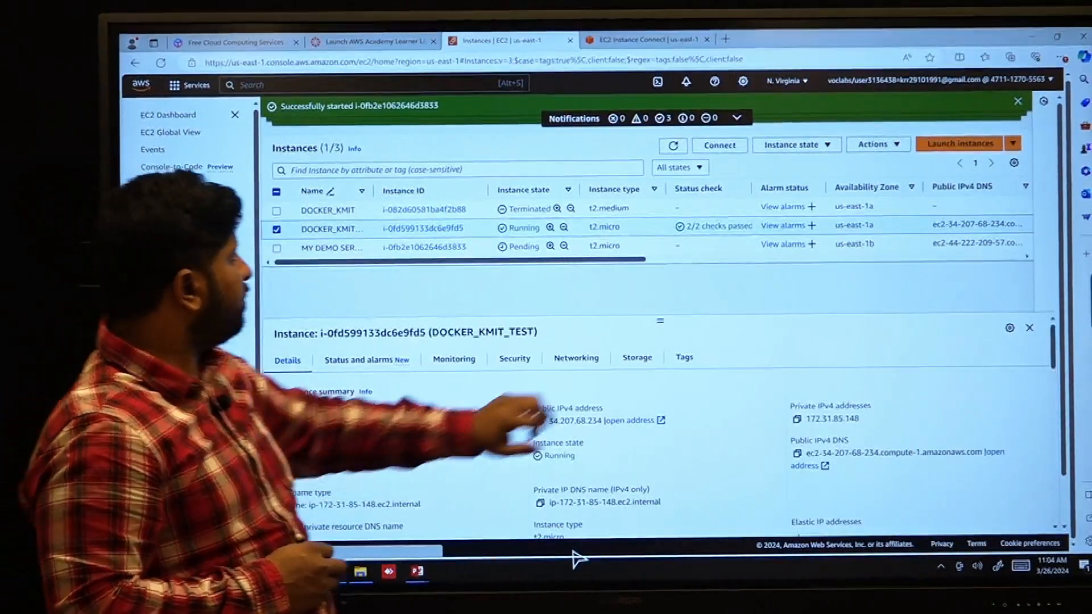
Reboot DOCKER_KMIT_TEST, then select MY DEMO SERVER and view its state options
{"action": "left_click", "coordinate": [792, 145]}
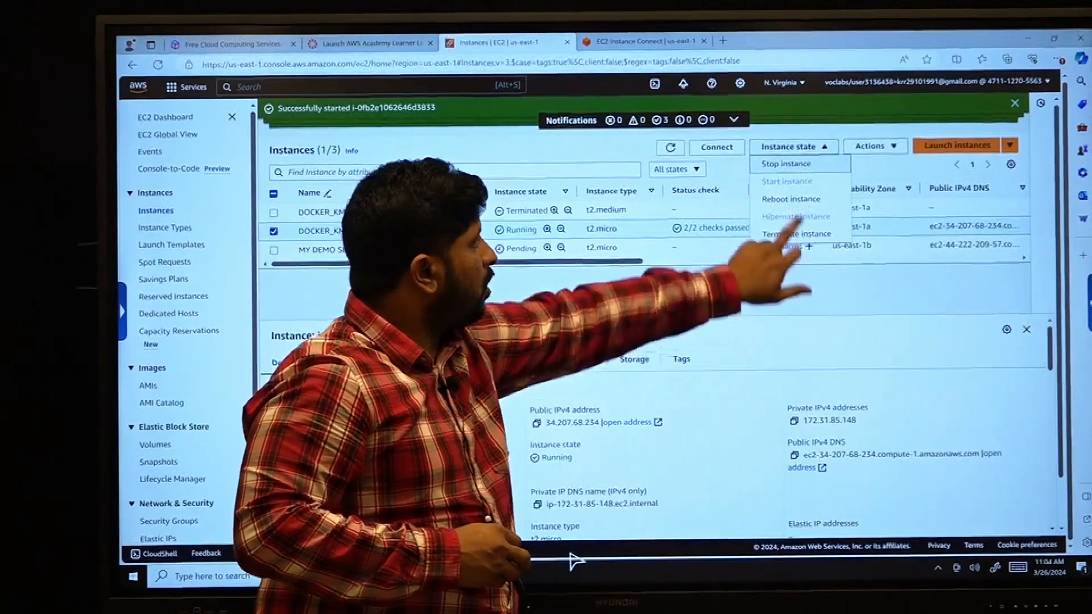
{"action": "left_click", "coordinate": [790, 199]}
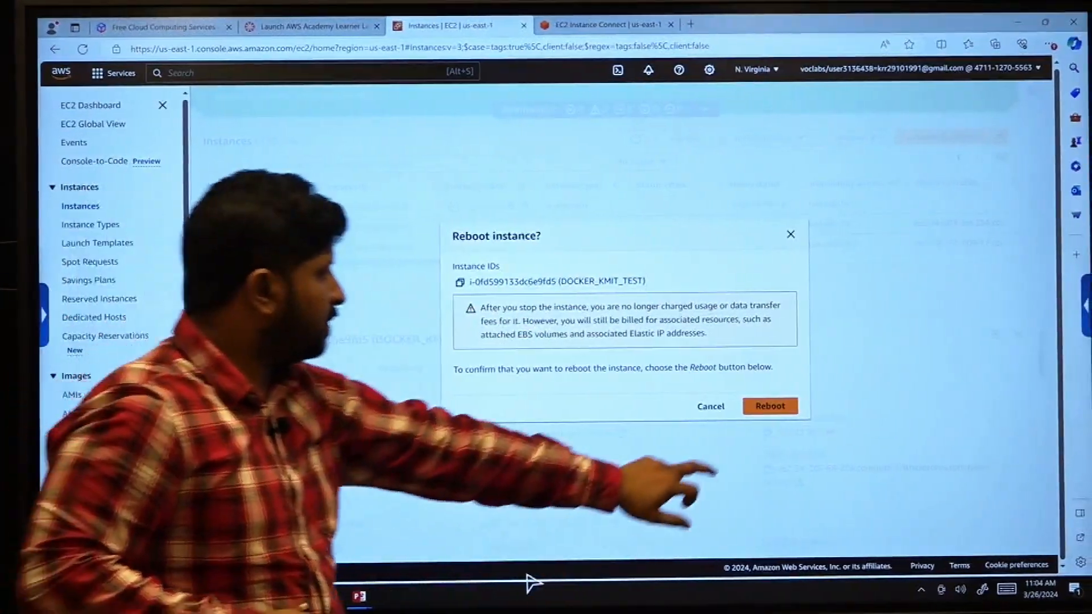
{"action": "left_click", "coordinate": [769, 406]}
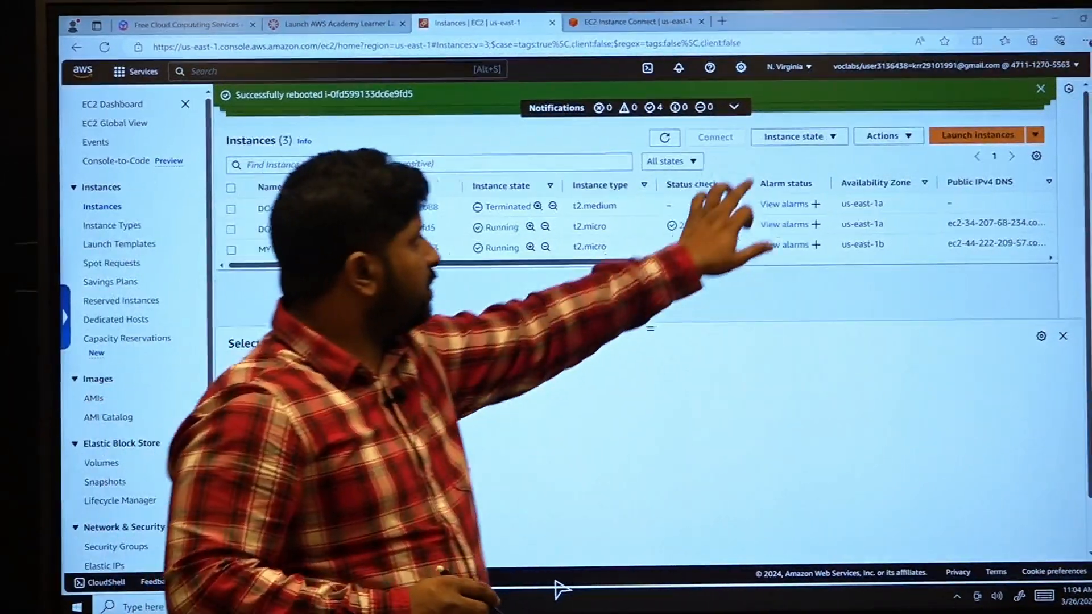
{"action": "left_click", "coordinate": [726, 127]}
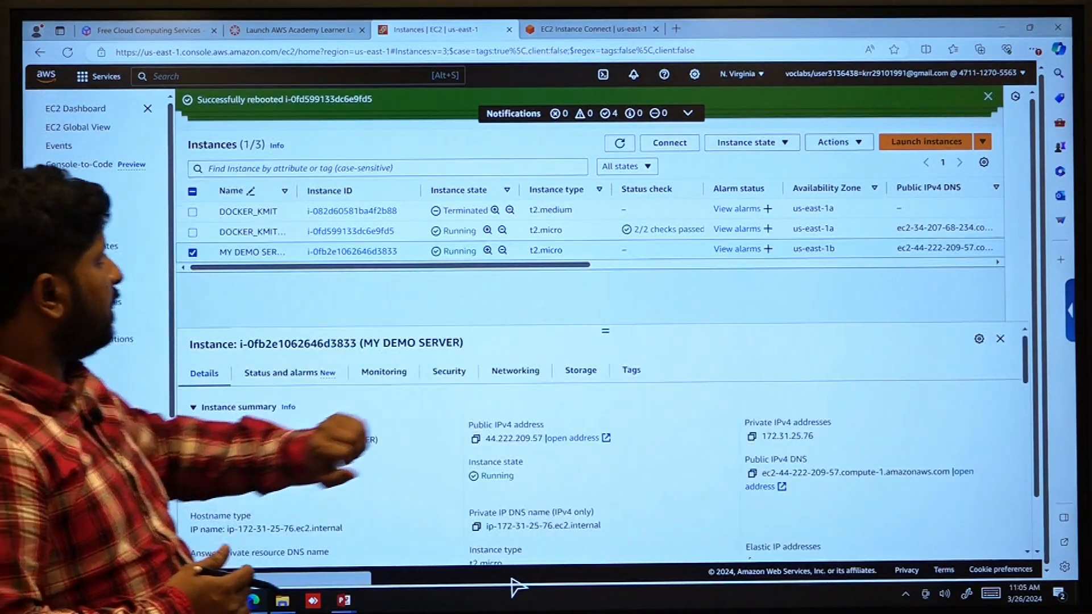
{"action": "left_click", "coordinate": [747, 141]}
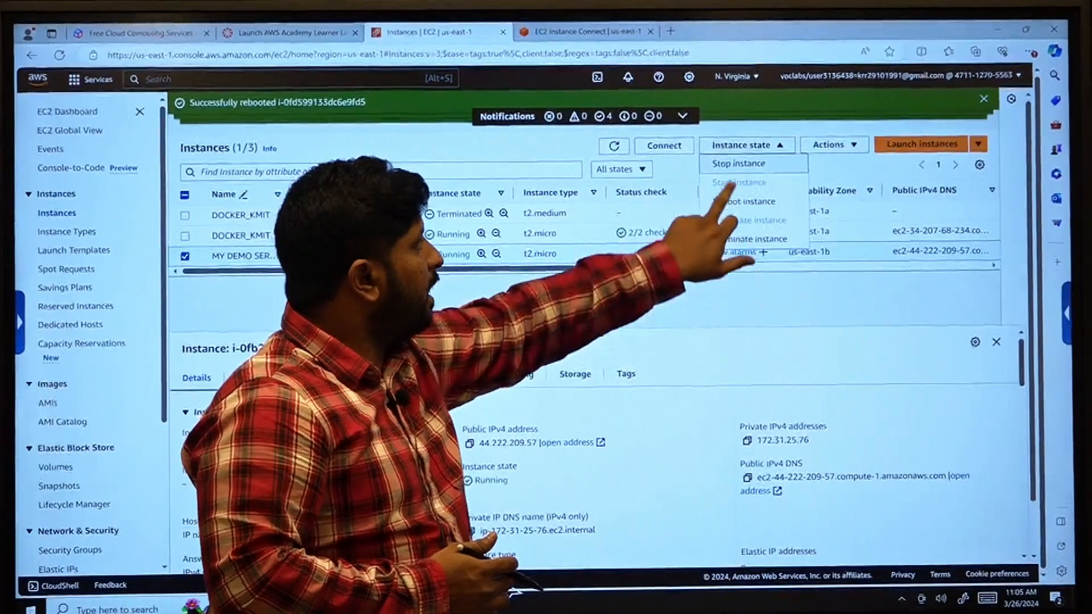
Choose Stop instance for MY DEMO SERVER and confirm Stop
{"action": "left_click", "coordinate": [738, 164]}
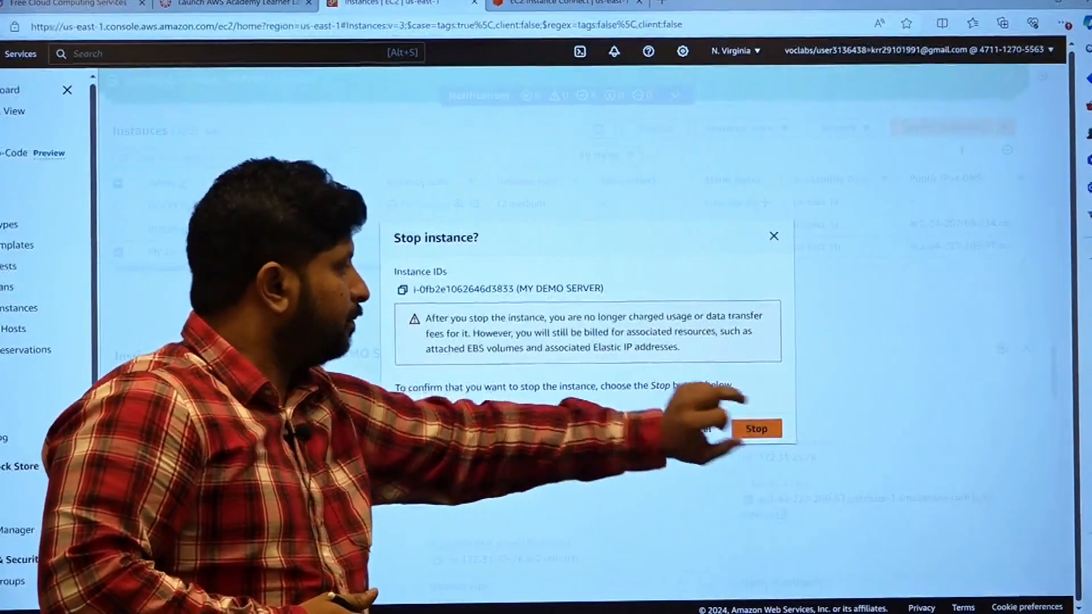
{"action": "left_click", "coordinate": [757, 429]}
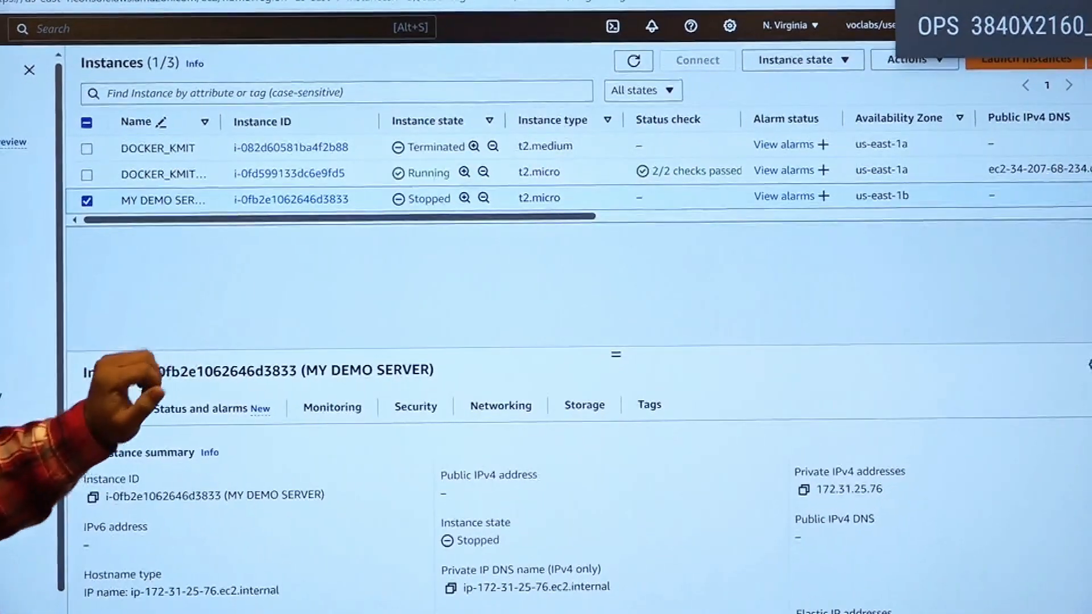
Reselect MY DEMO SERVER and open its Actions > Instance settings submenu
{"action": "left_click", "coordinate": [87, 201]}
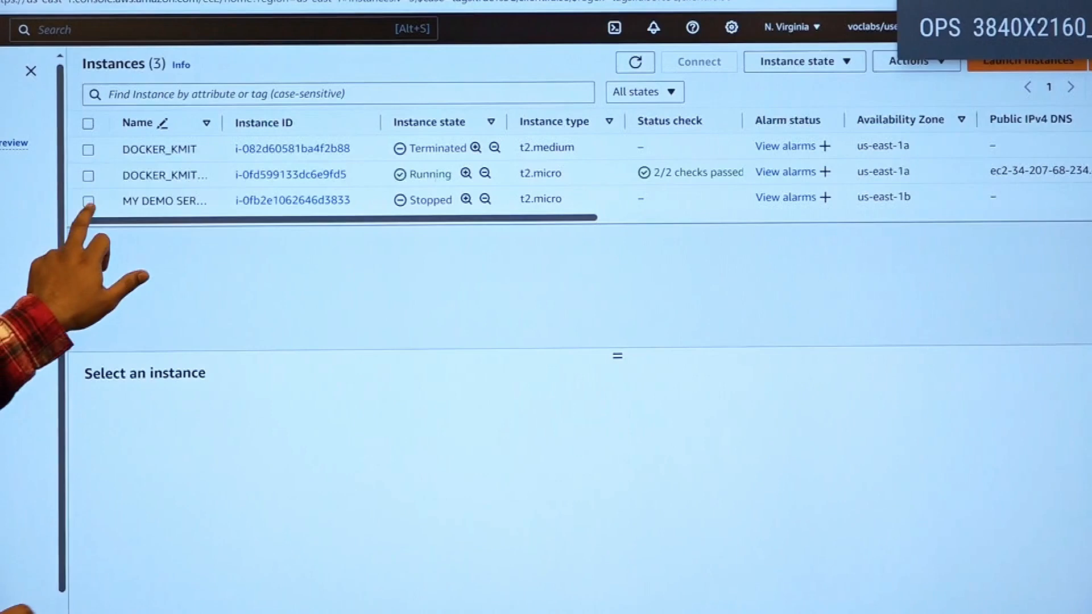
{"action": "left_click", "coordinate": [88, 201]}
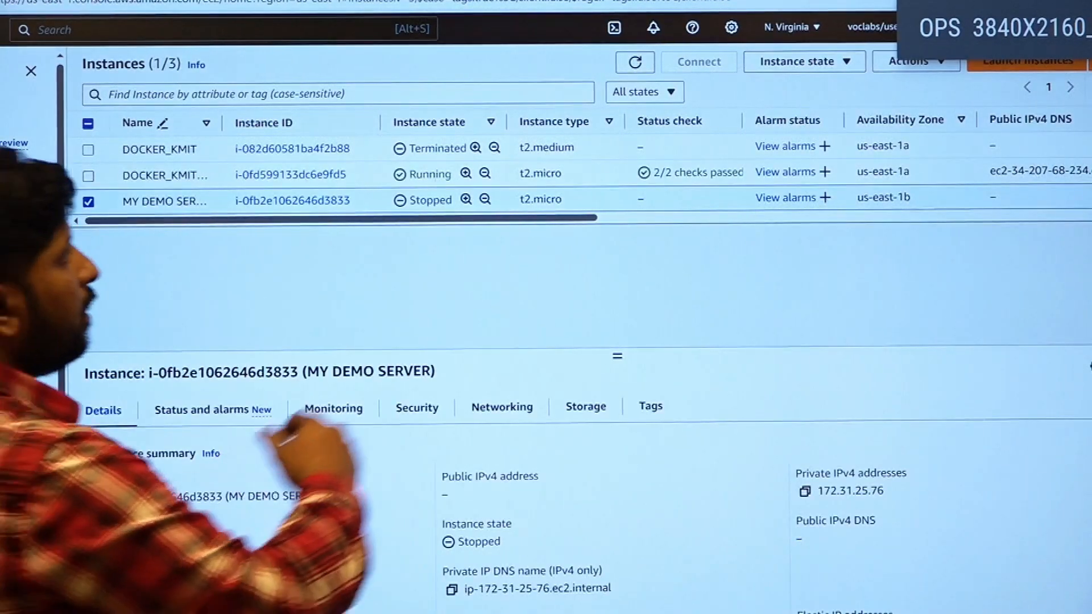
{"action": "left_click", "coordinate": [699, 63]}
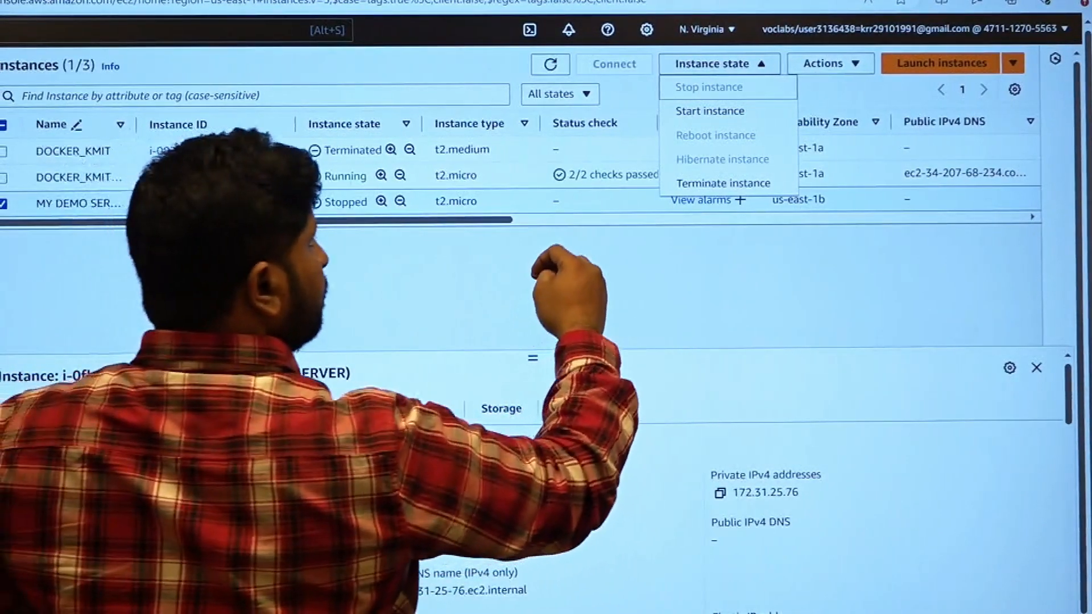
{"action": "left_click", "coordinate": [831, 63]}
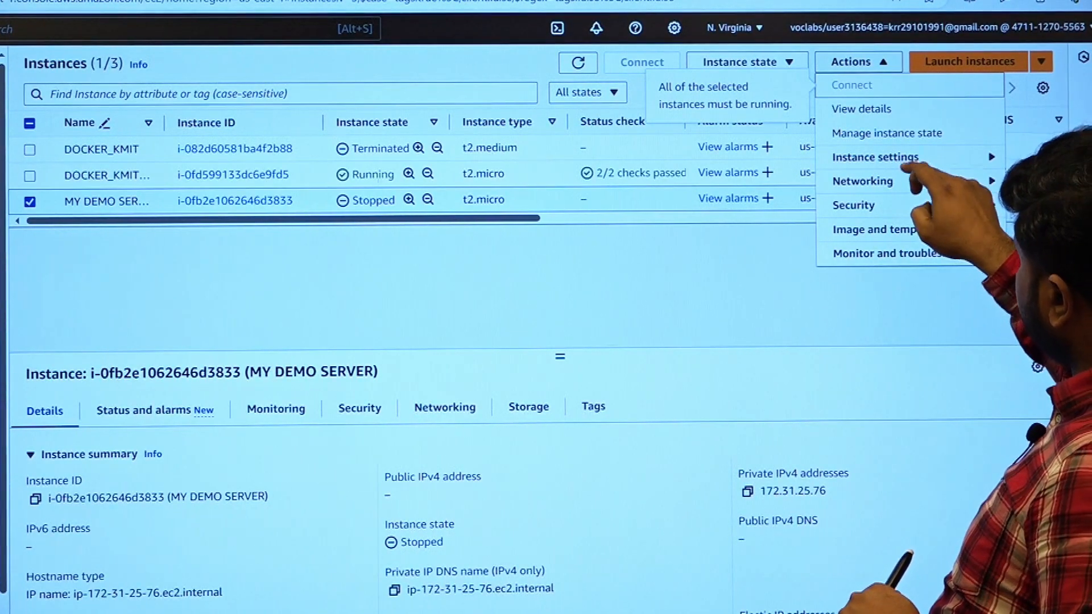
{"action": "left_click", "coordinate": [875, 157]}
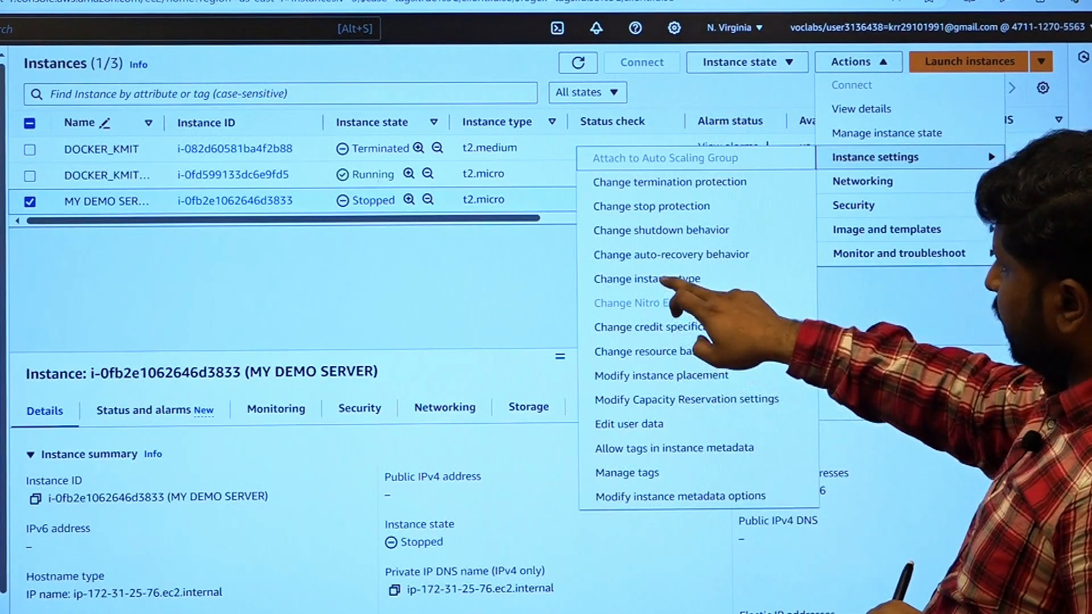
Switch the stopped MY DEMO SERVER's instance type to c3.4xlarge and apply it
{"action": "left_click", "coordinate": [645, 279]}
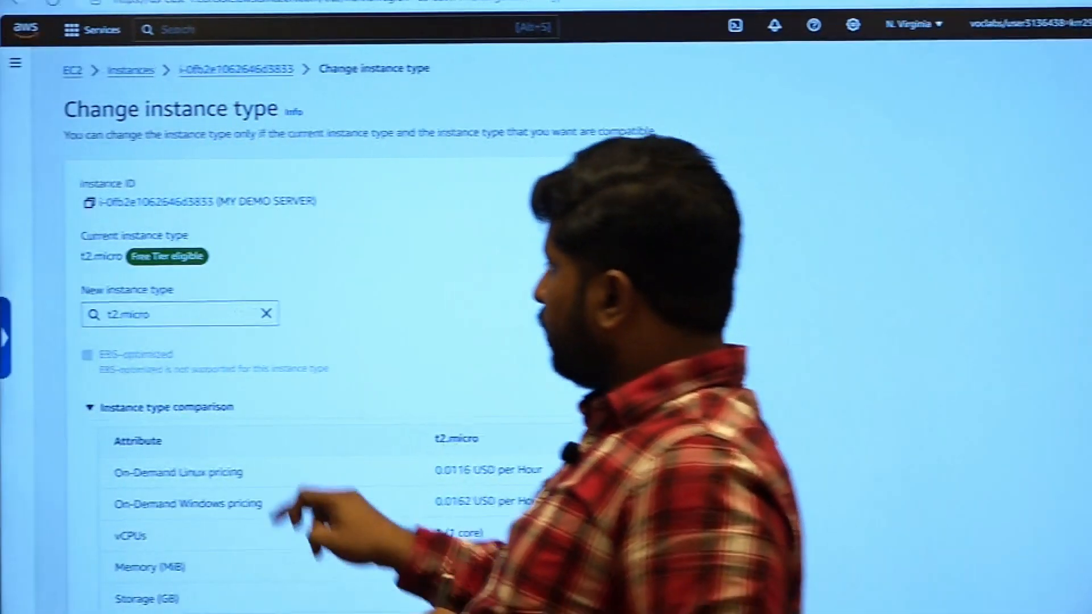
{"action": "left_click", "coordinate": [180, 313]}
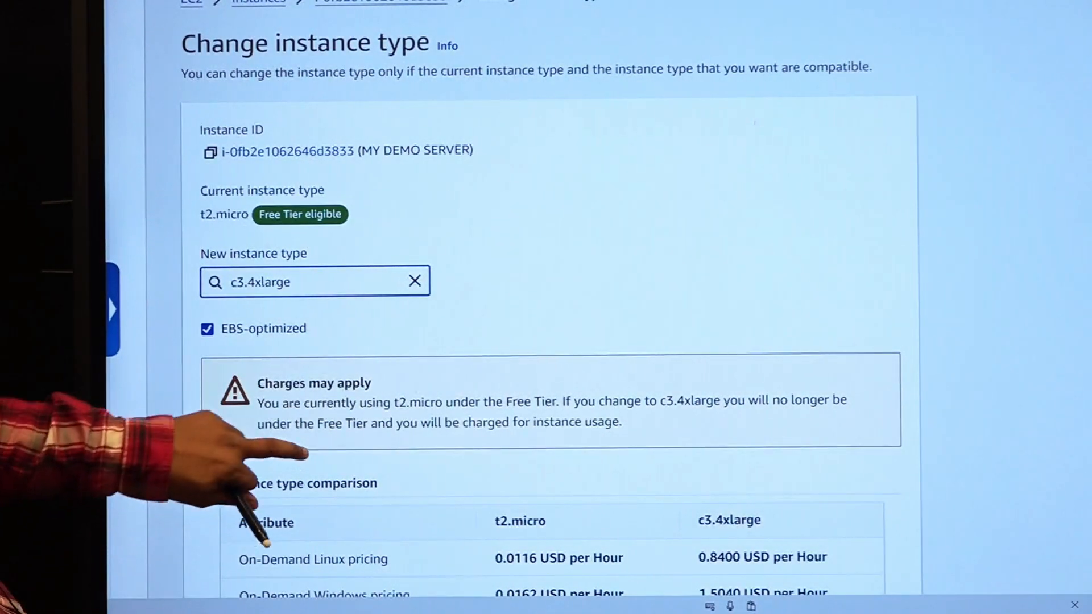
{"action": "scroll", "scroll_direction": "down", "scroll_amount": 3}
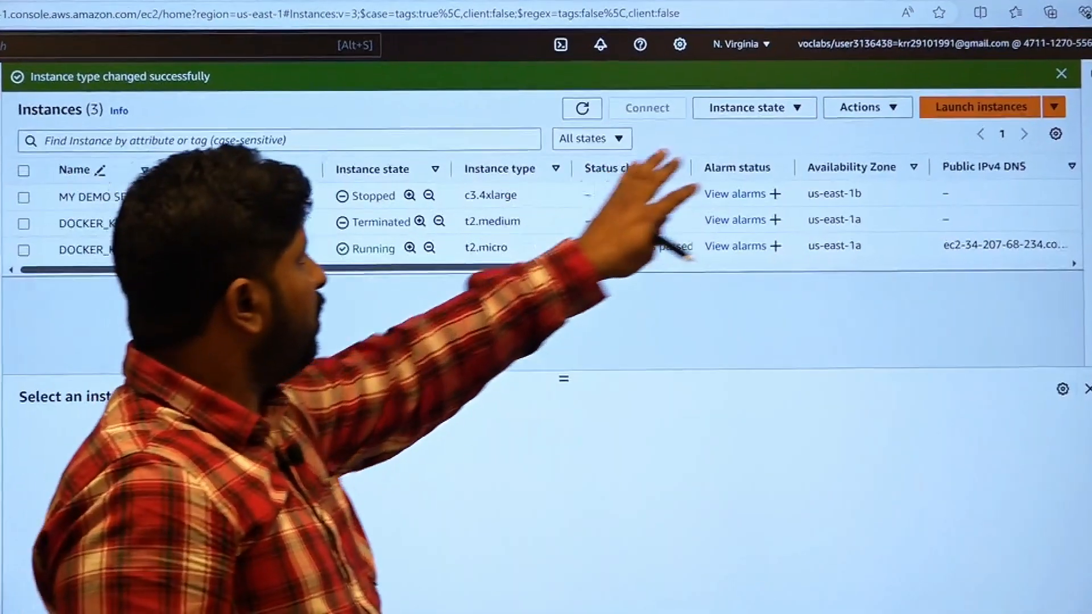
{"action": "left_click", "coordinate": [754, 106]}
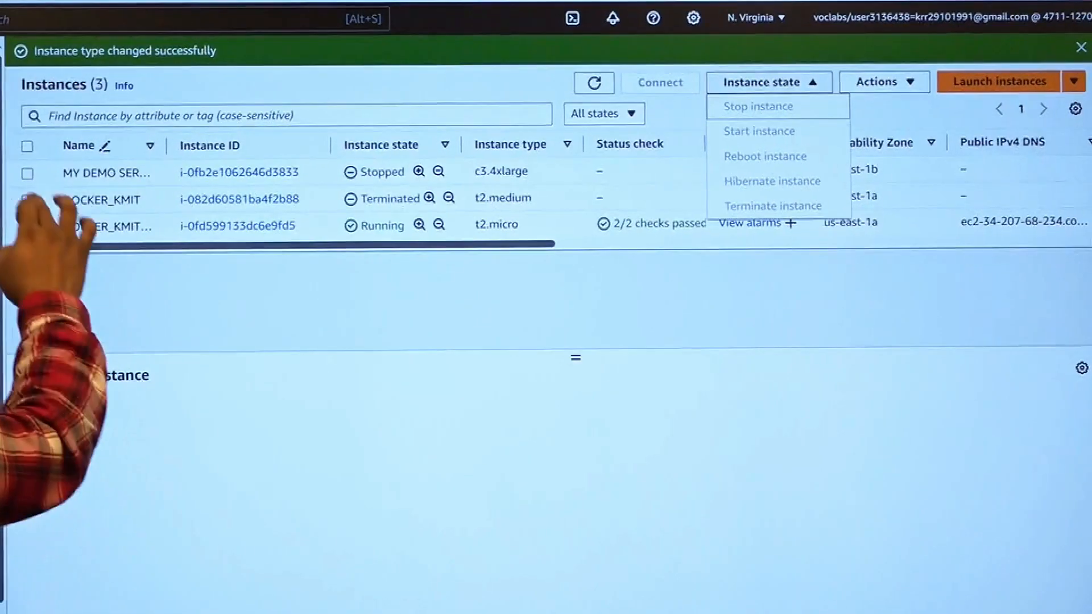
Reselect MY DEMO SERVER and reopen its Change instance type page
{"action": "left_click", "coordinate": [28, 173]}
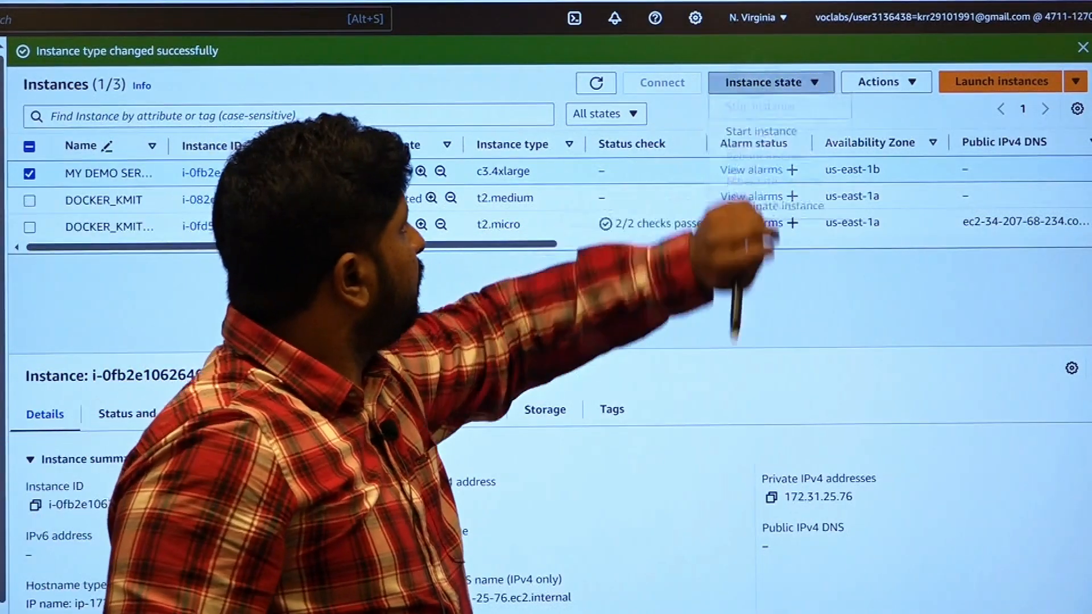
{"action": "left_click", "coordinate": [754, 131]}
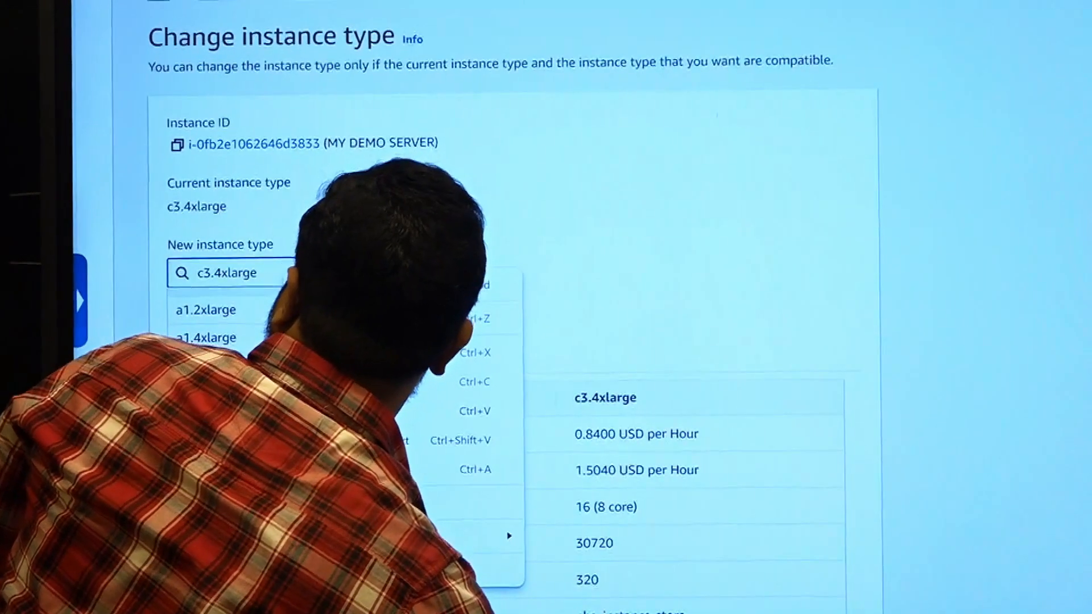
Search 't2', choose t2.large as the new instance type, and apply it
{"action": "type", "text": "t2."}
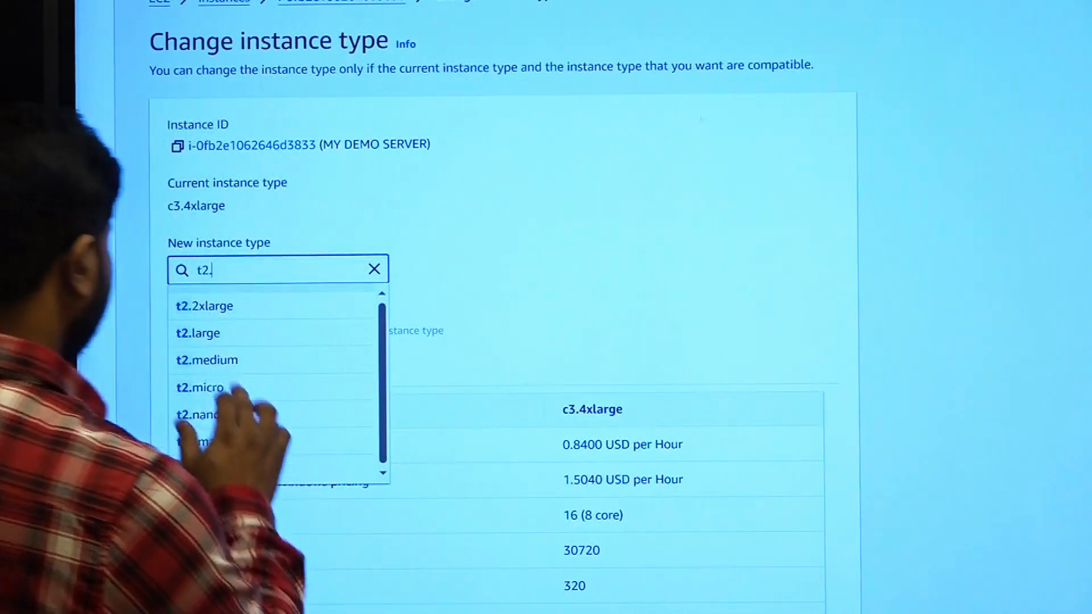
{"action": "left_click", "coordinate": [198, 333]}
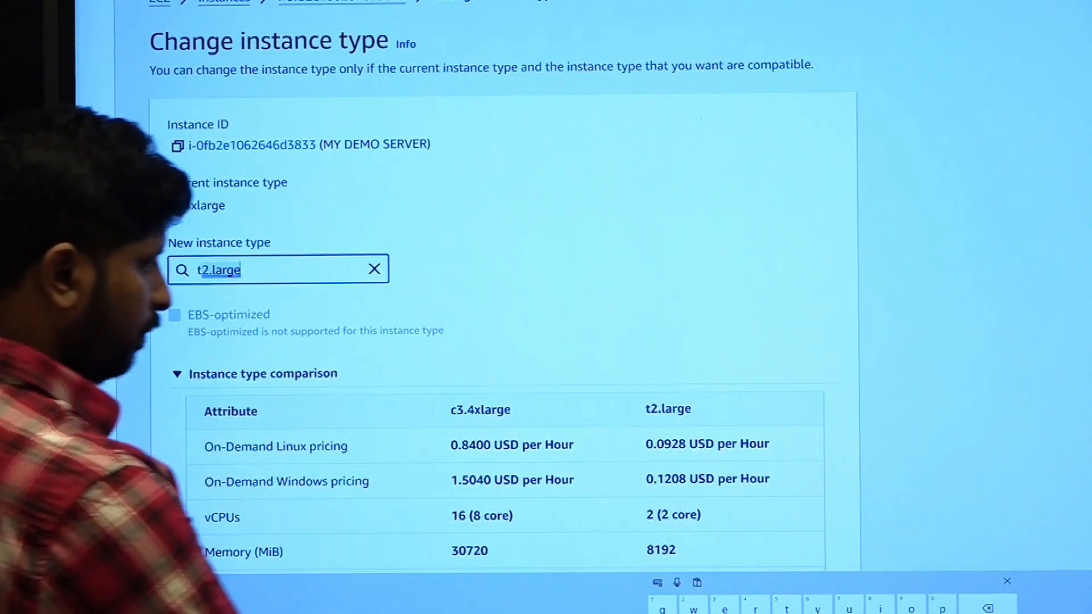
{"action": "scroll", "scroll_direction": "down", "scroll_amount": 3}
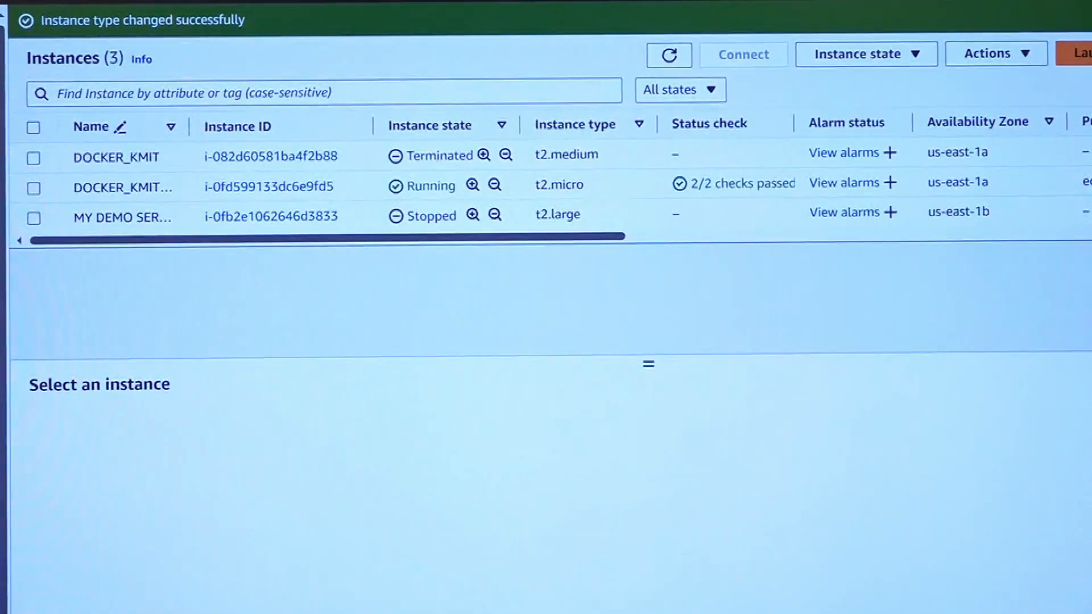
Start MY DEMO SERVER, refresh its status, and open its Connect options
{"action": "left_click", "coordinate": [33, 218]}
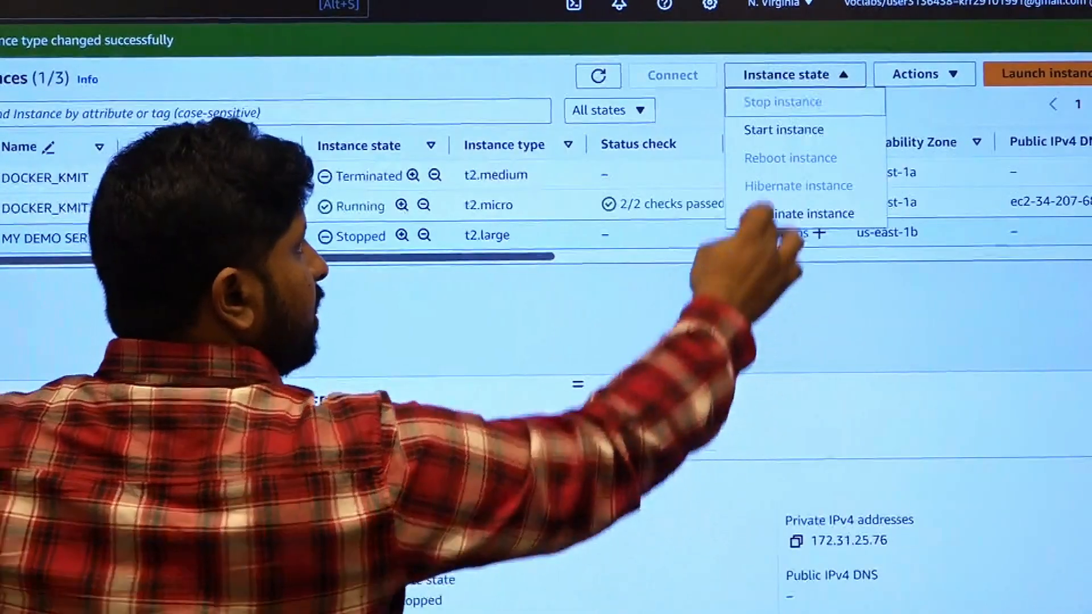
{"action": "left_click", "coordinate": [783, 130]}
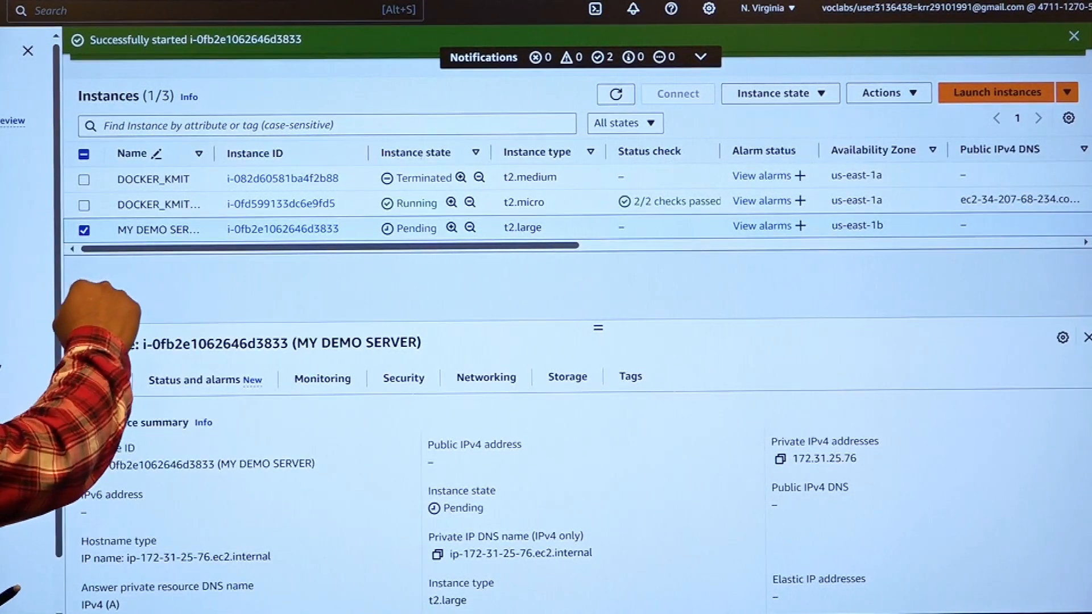
{"action": "left_click", "coordinate": [615, 94]}
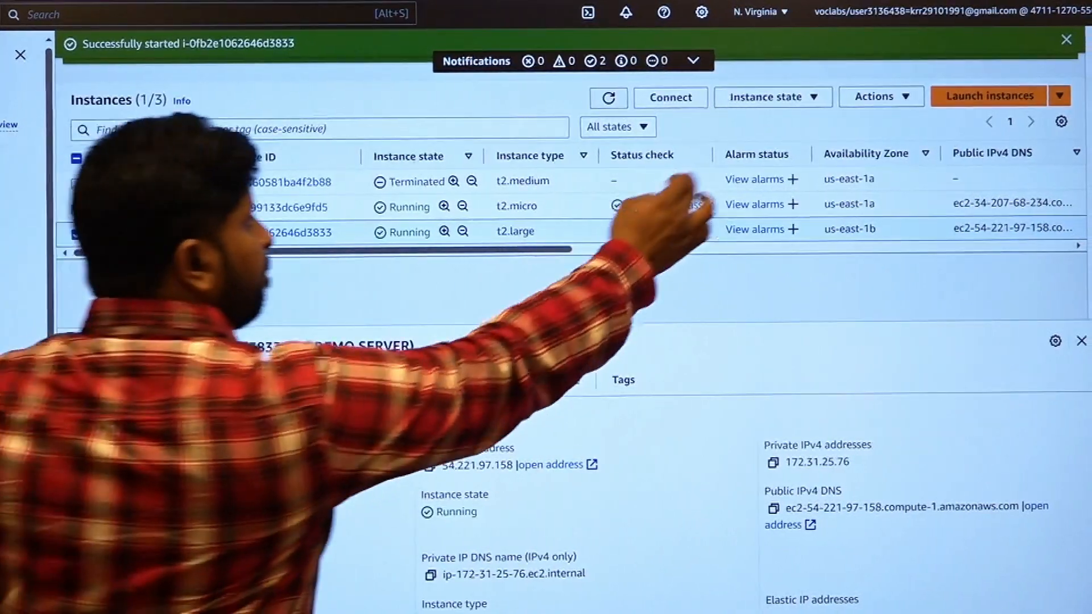
{"action": "left_click", "coordinate": [670, 97]}
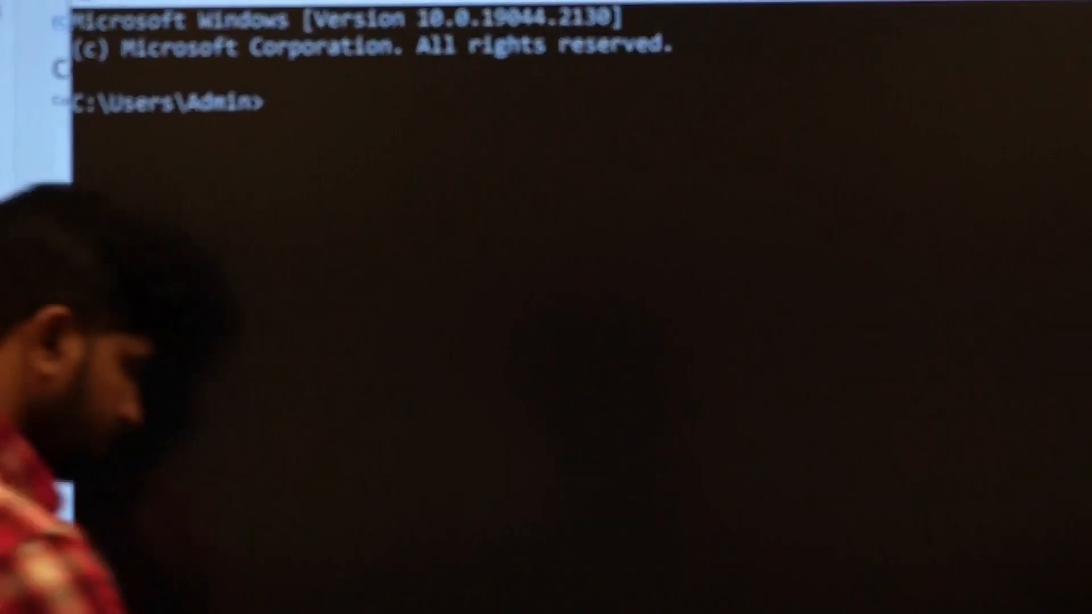
From Downloads, SSH into the server with sample.pem as ubuntu, accepting the host key
{"action": "type", "text": "cd do"}
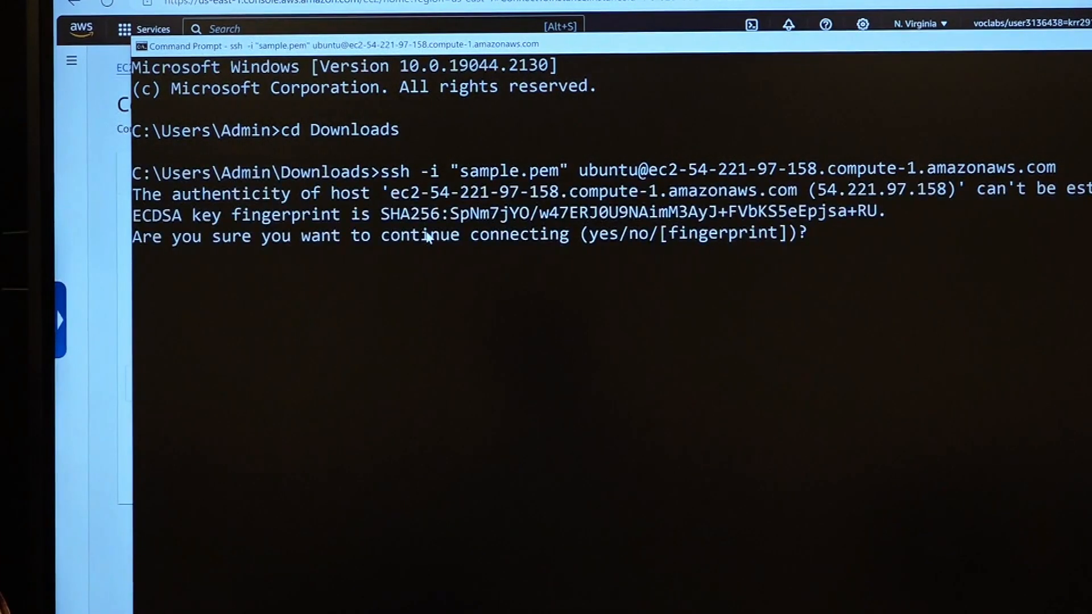
{"action": "type", "text": "yes"}
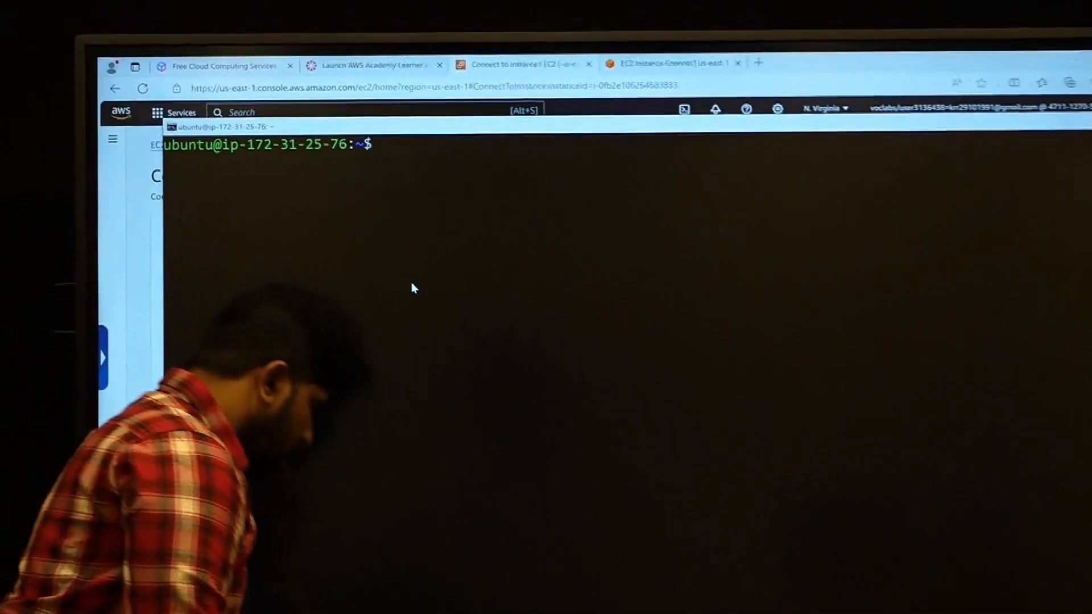
Check memory with free -m (7930 MiB), then enter cat /proc/cpuinfo
{"action": "type", "text": "free -m"}
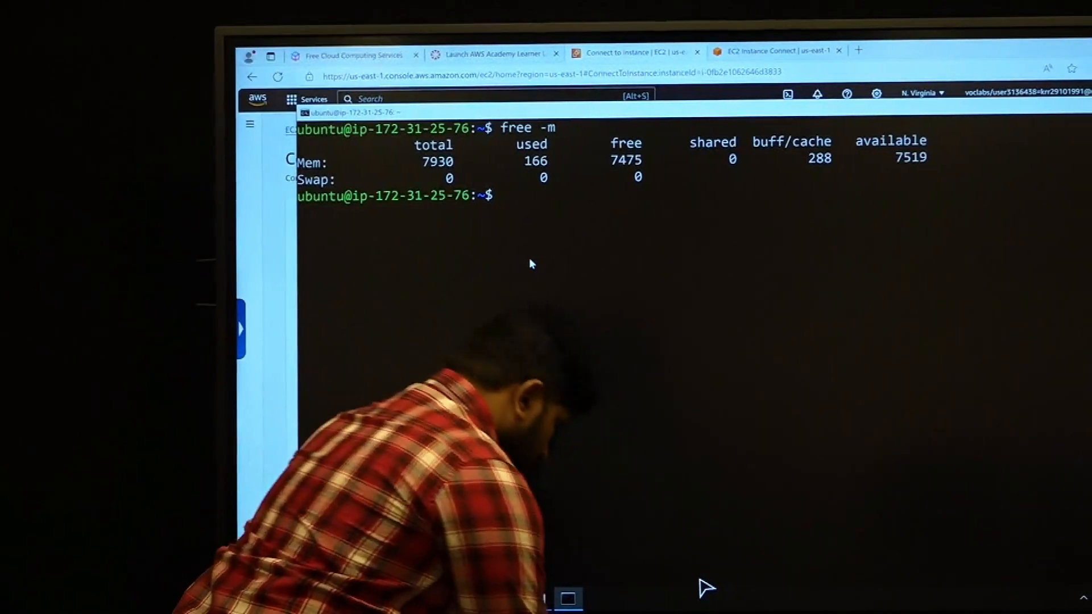
{"action": "type", "text": "cat /"}
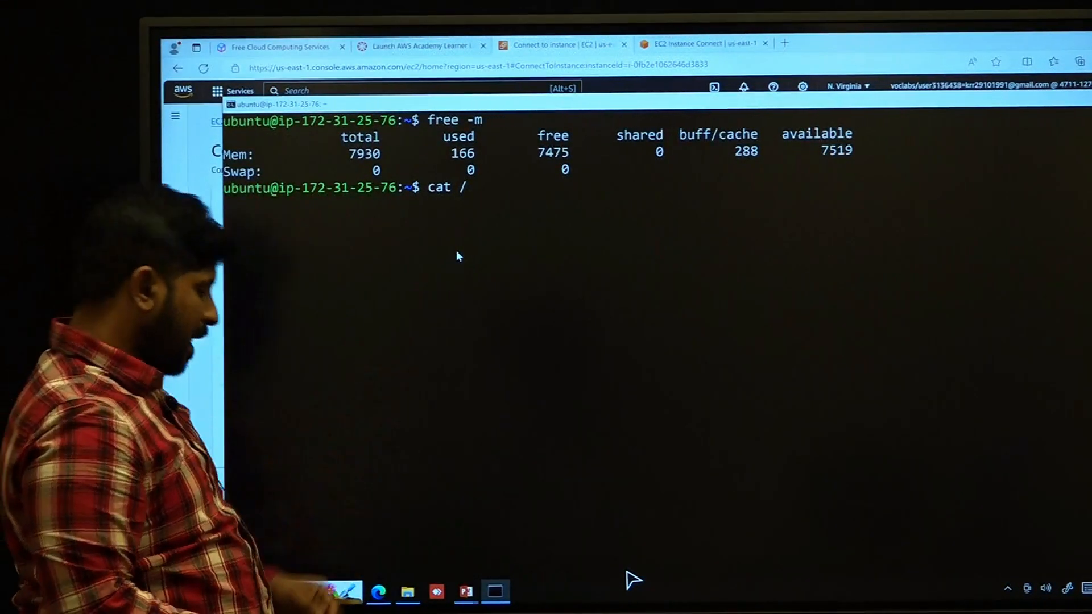
{"action": "type", "text": "proc/"}
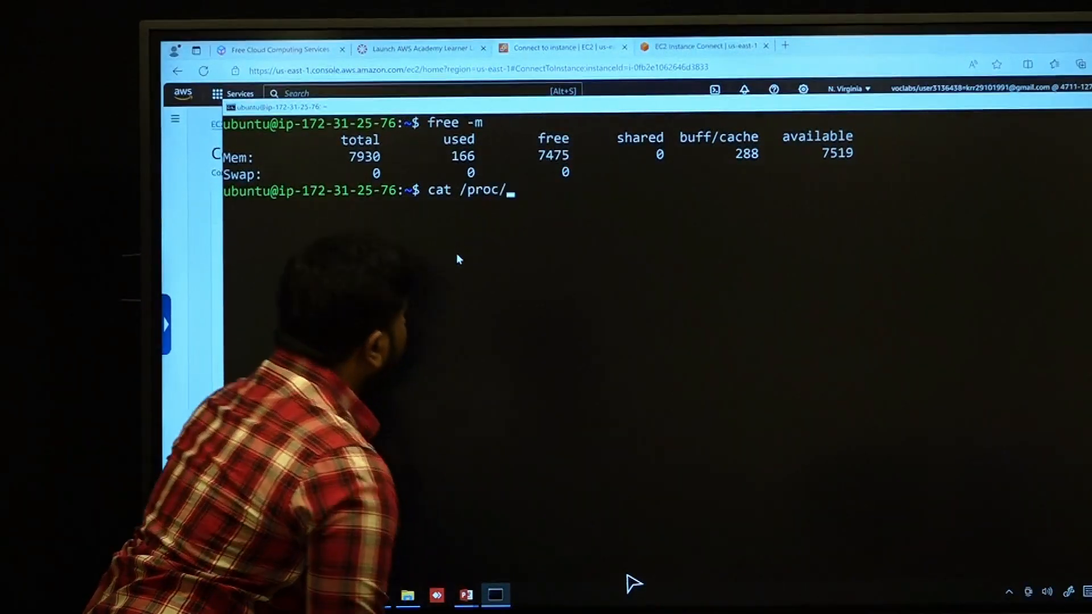
{"action": "type", "text": "c"}
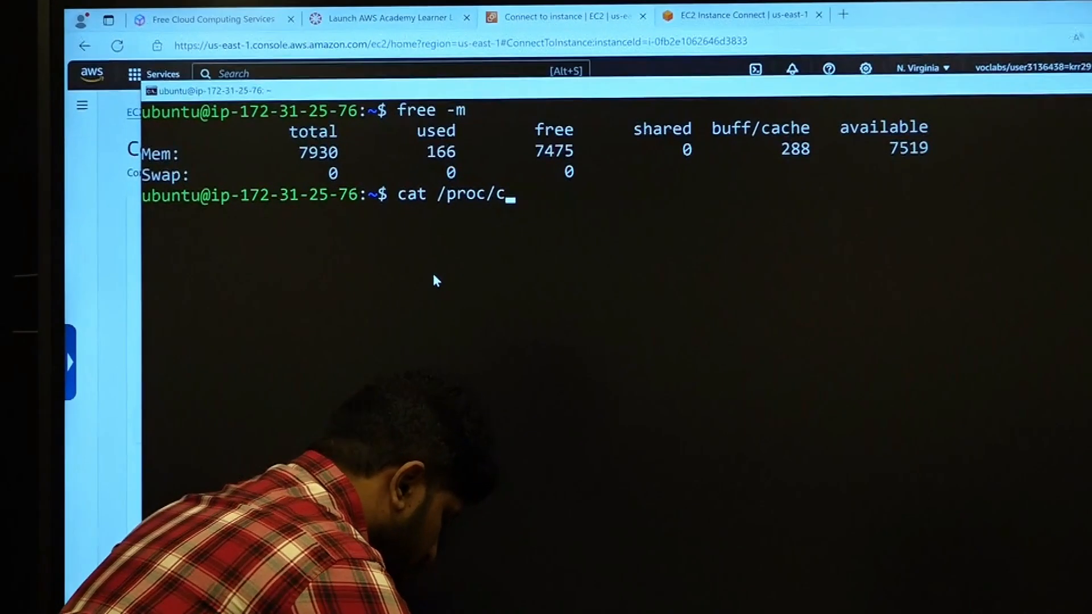
{"action": "type", "text": "puinfo"}
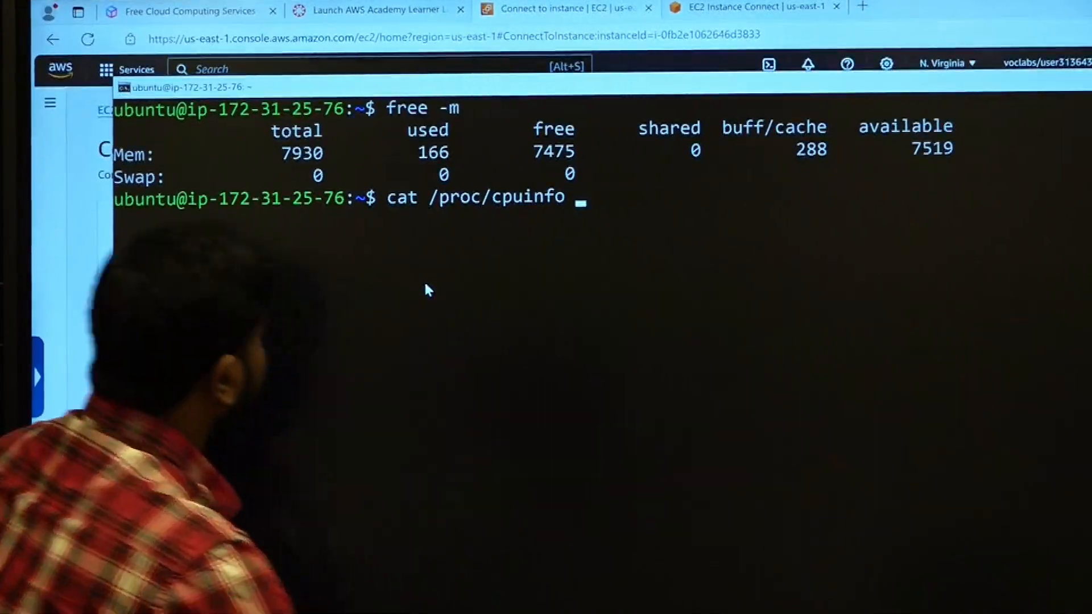